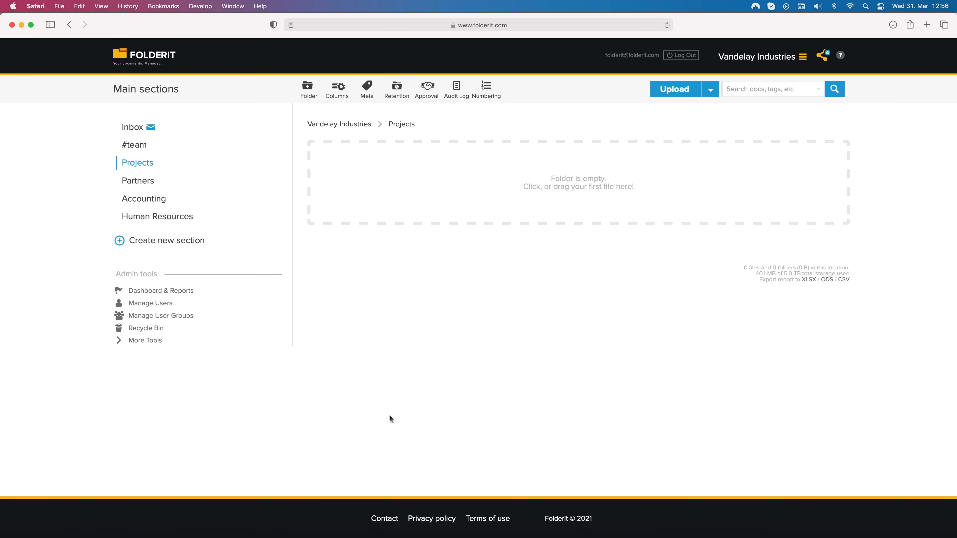
Create a new folder named 'Folder A' inside Projects
left_click(307, 88)
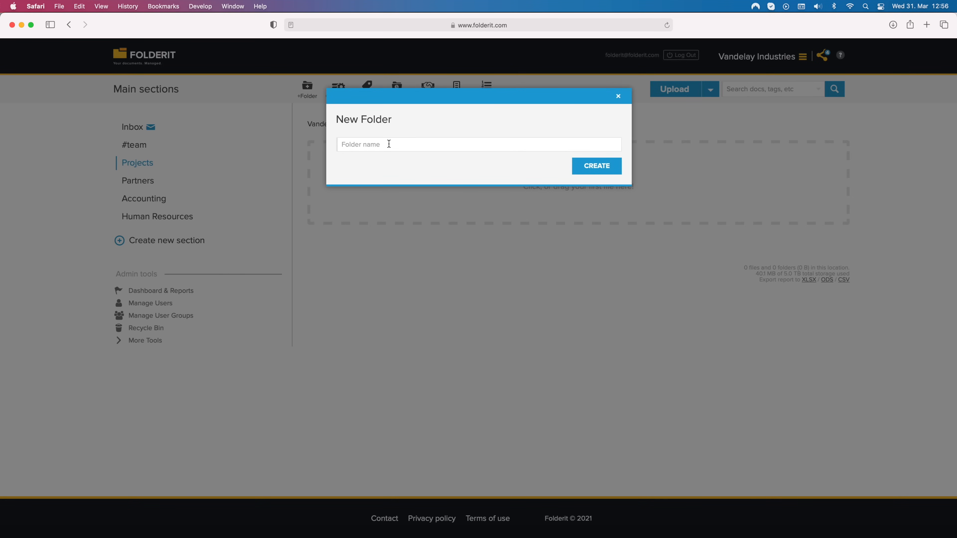
type("Folder A")
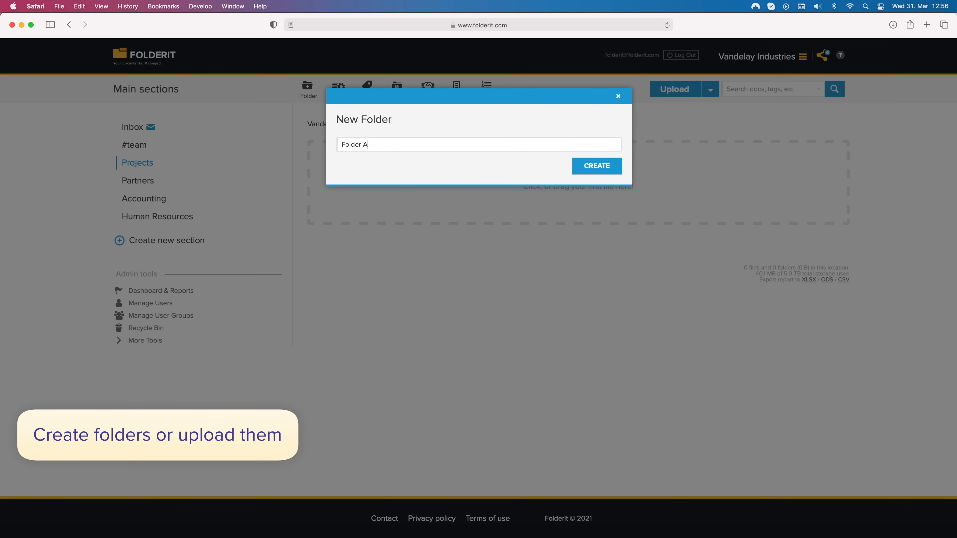
left_click(596, 166)
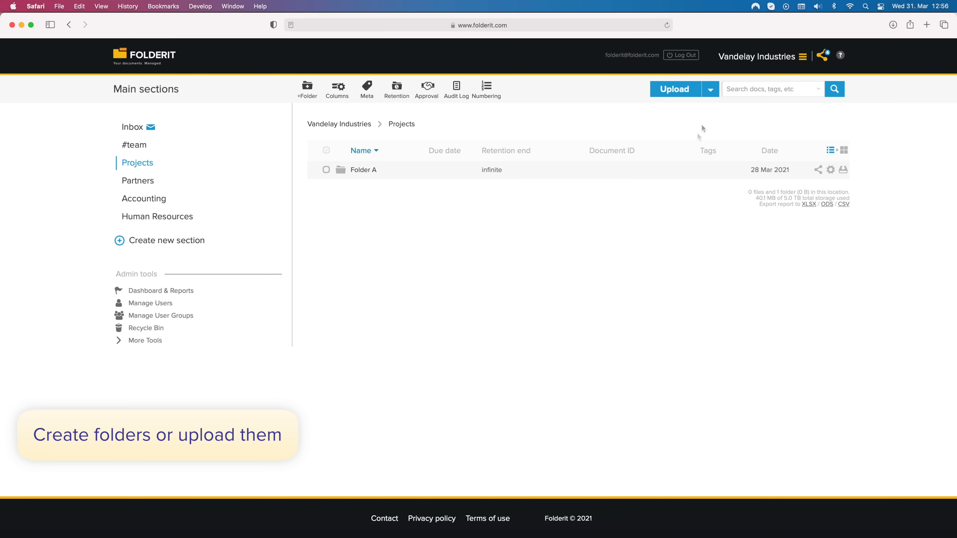
Upload a batch of PDFs, documents, a presentation and images into Projects
left_click(710, 89)
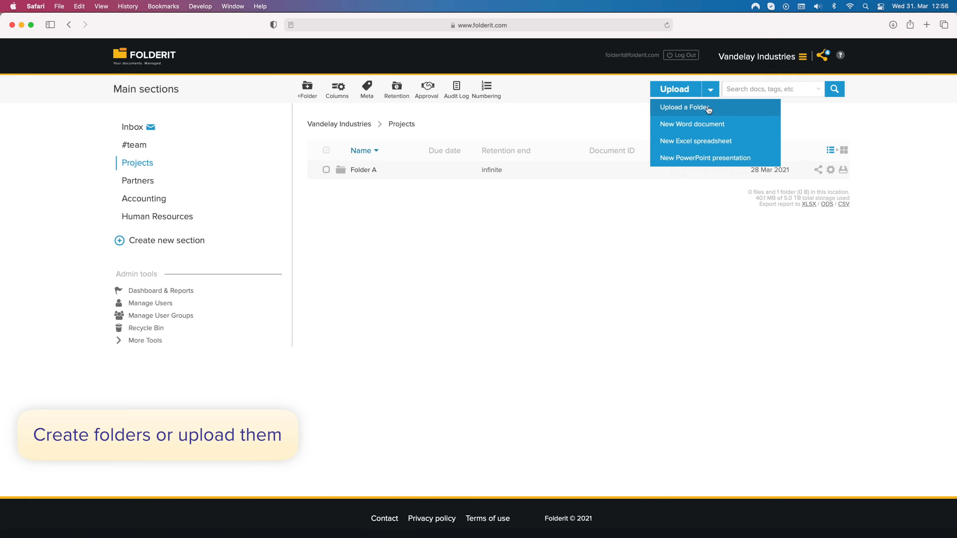
mouse_move(562, 196)
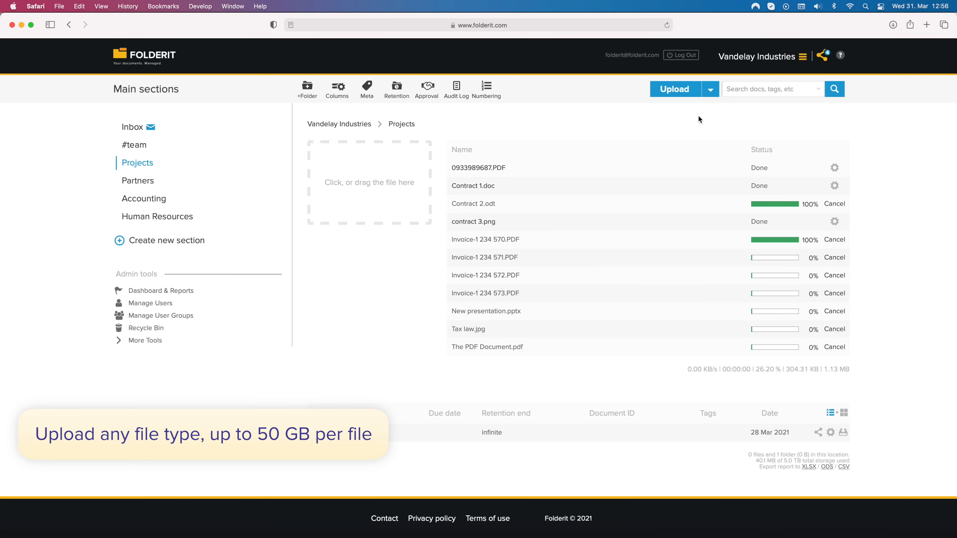
left_click(710, 89)
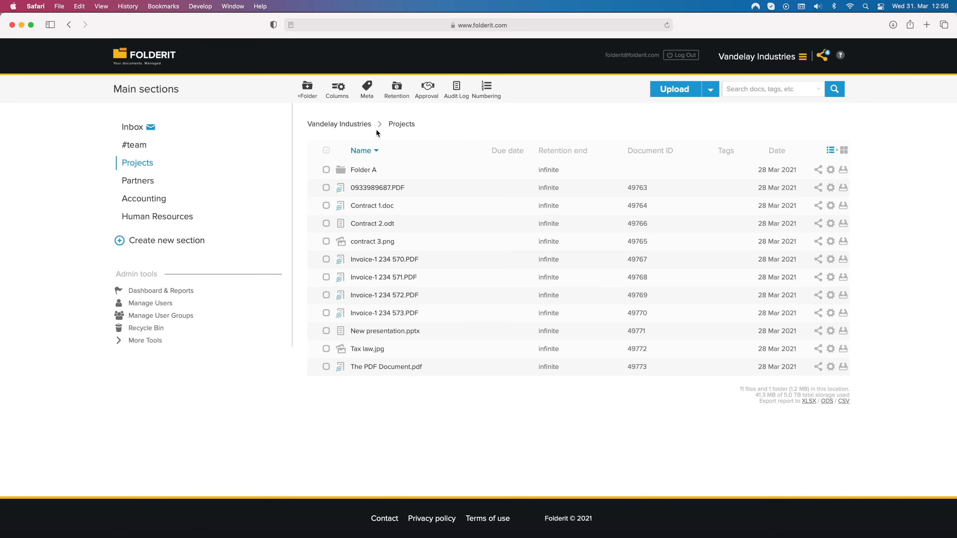
Replace the Tags column with a Custom field column in the Projects list
left_click(830, 149)
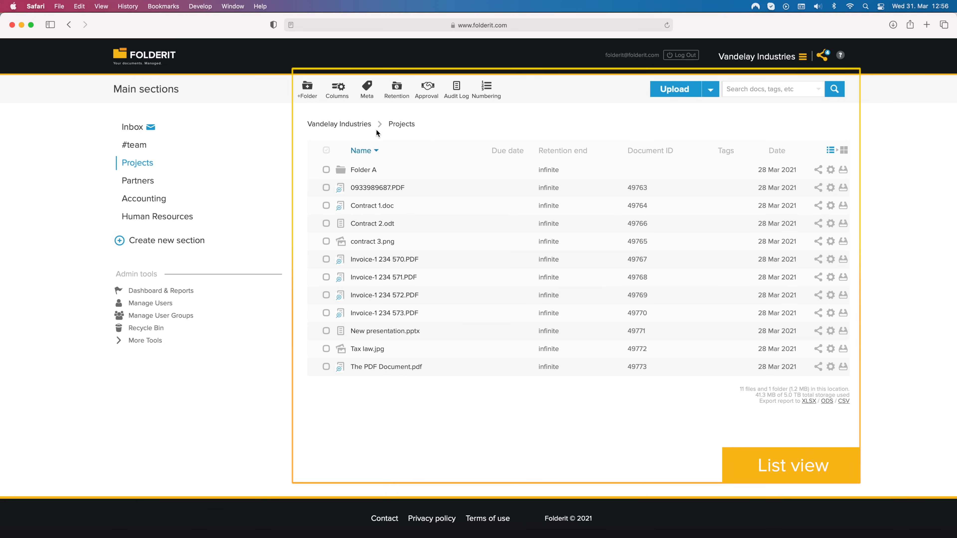
left_click(337, 88)
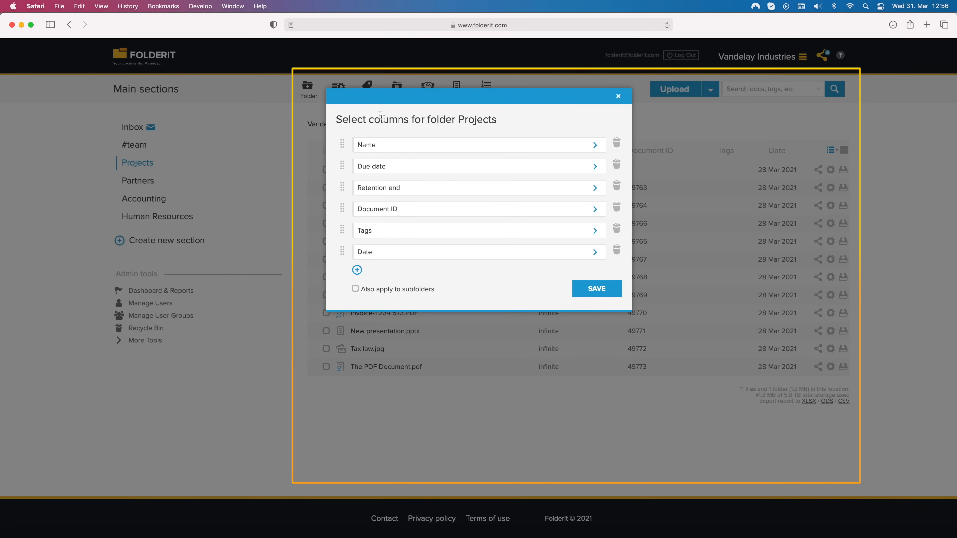
left_click(617, 231)
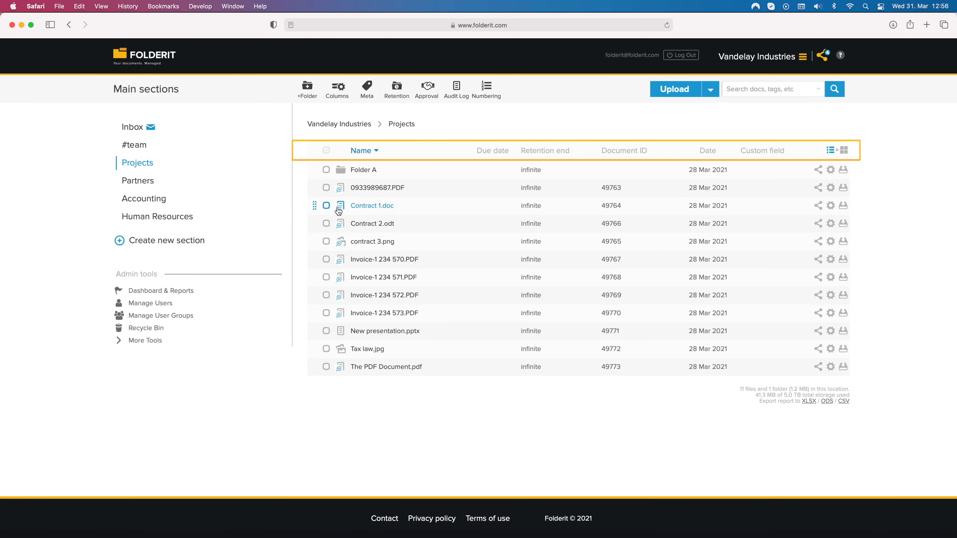
Preview Contract 1.doc and review its details and metadata
left_click(372, 204)
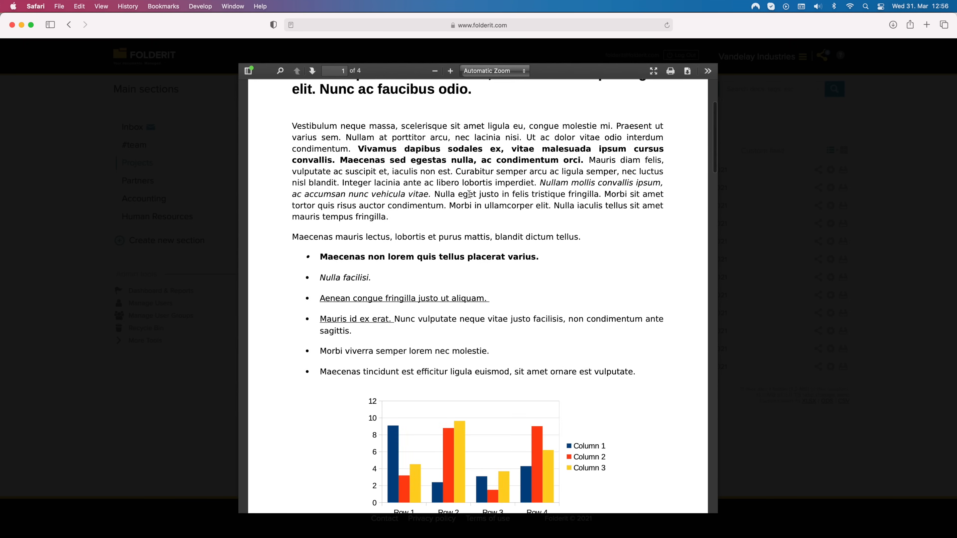
scroll("down", 3)
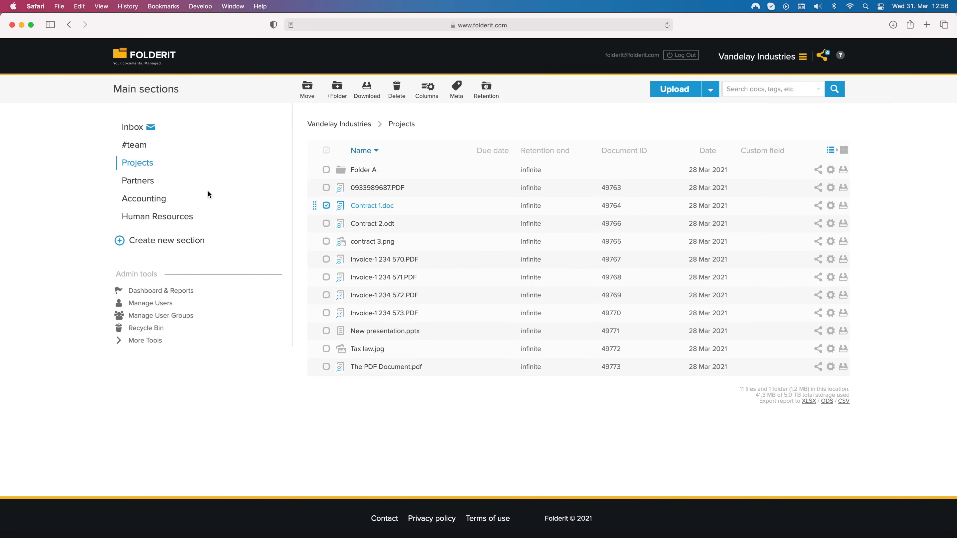
left_click(844, 150)
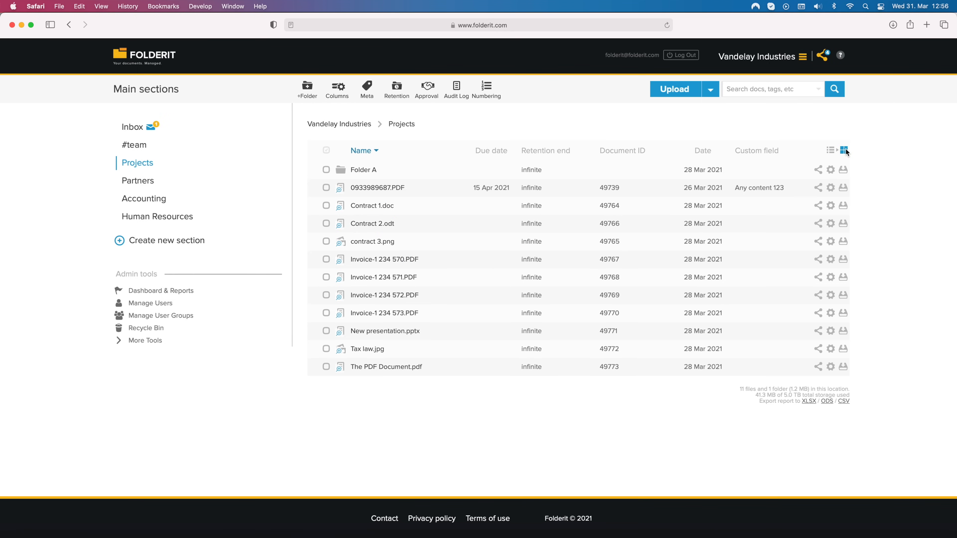
left_click(845, 150)
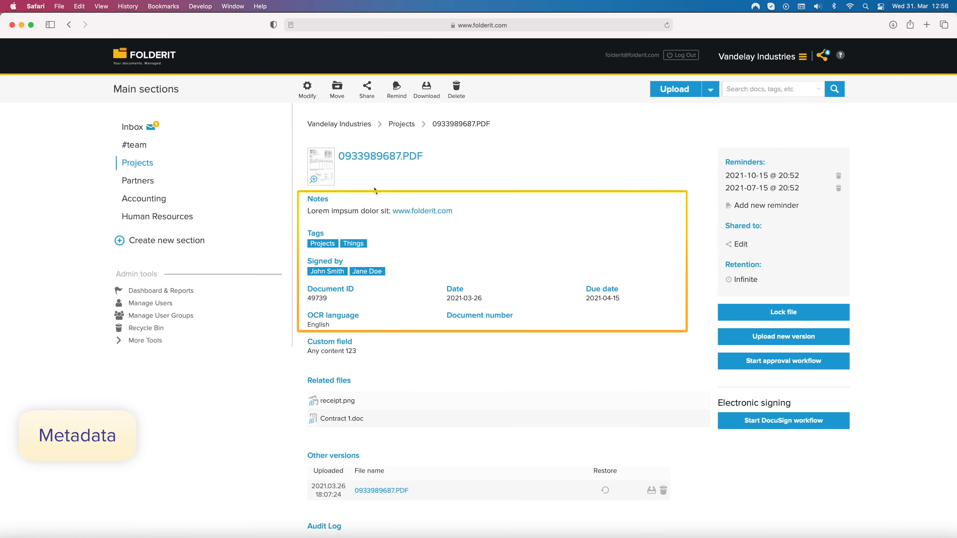
mouse_move(376, 186)
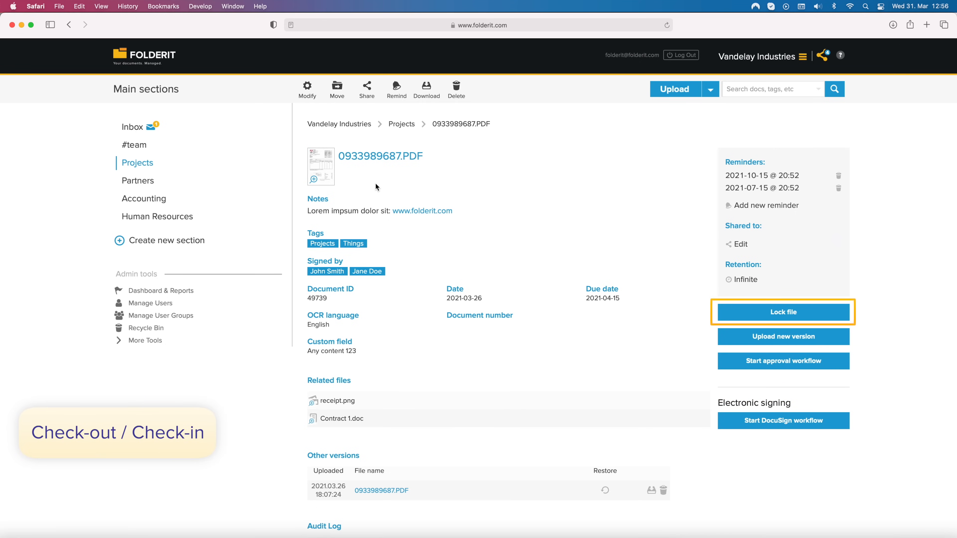
mouse_move(380, 188)
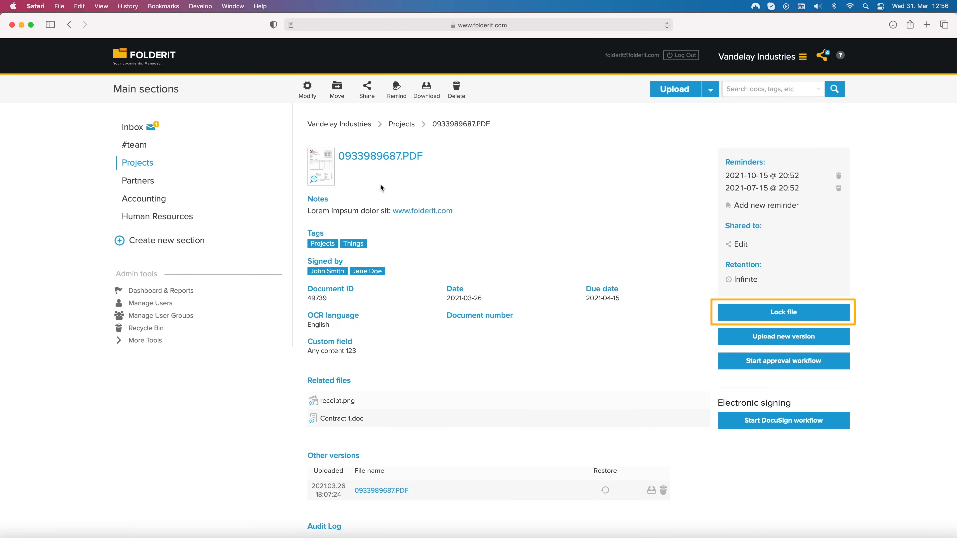
mouse_move(690, 173)
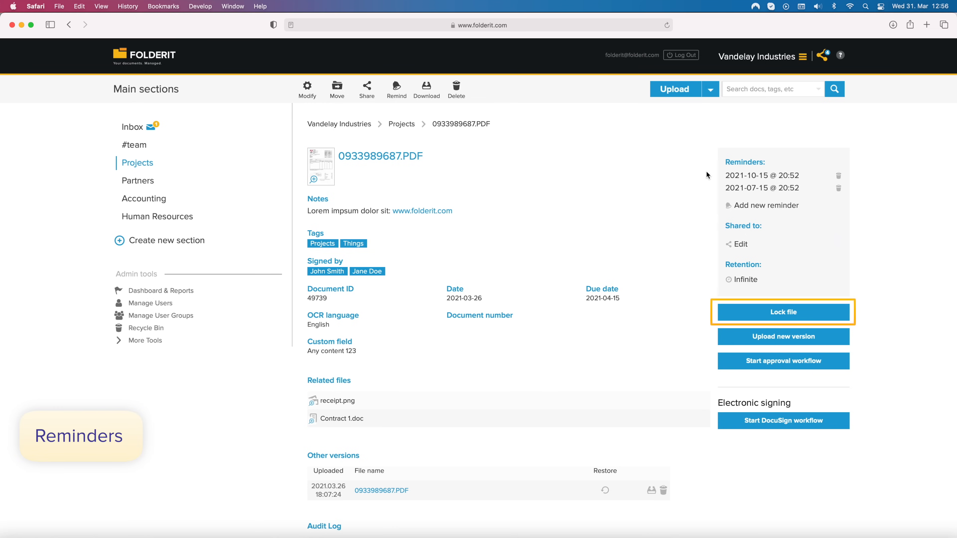
left_click(761, 176)
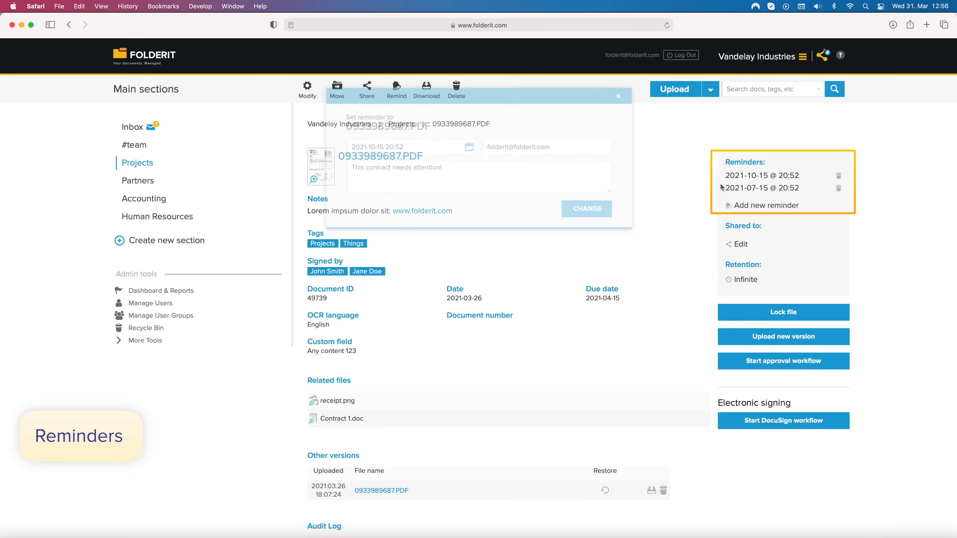
left_click(618, 96)
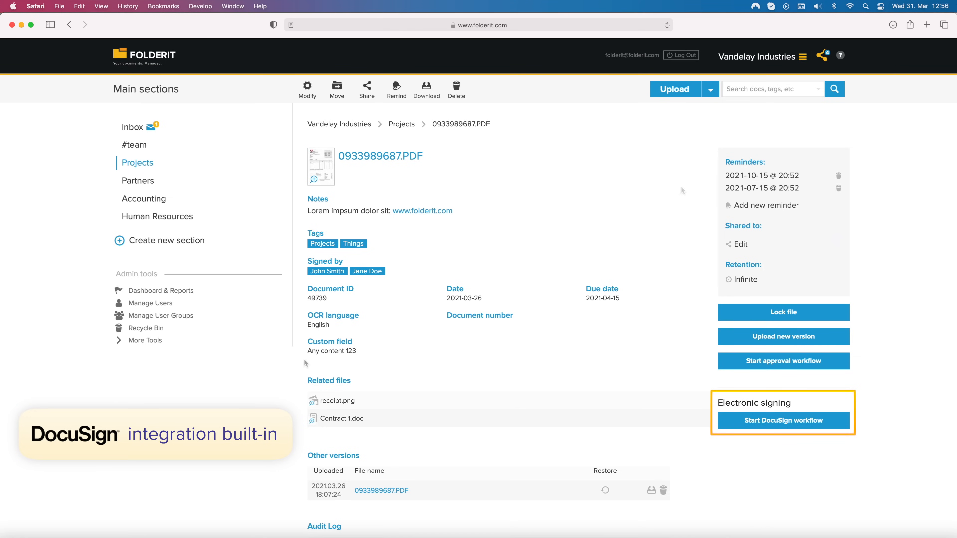
Review dashboard reports: duplicate files, awaiting approval, nearing retention end and due date
left_click(162, 291)
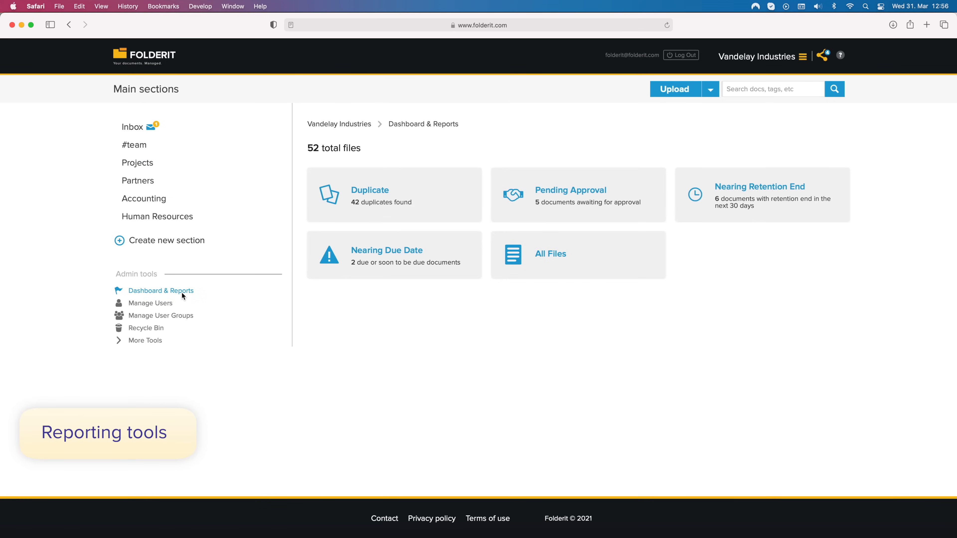
mouse_move(150, 303)
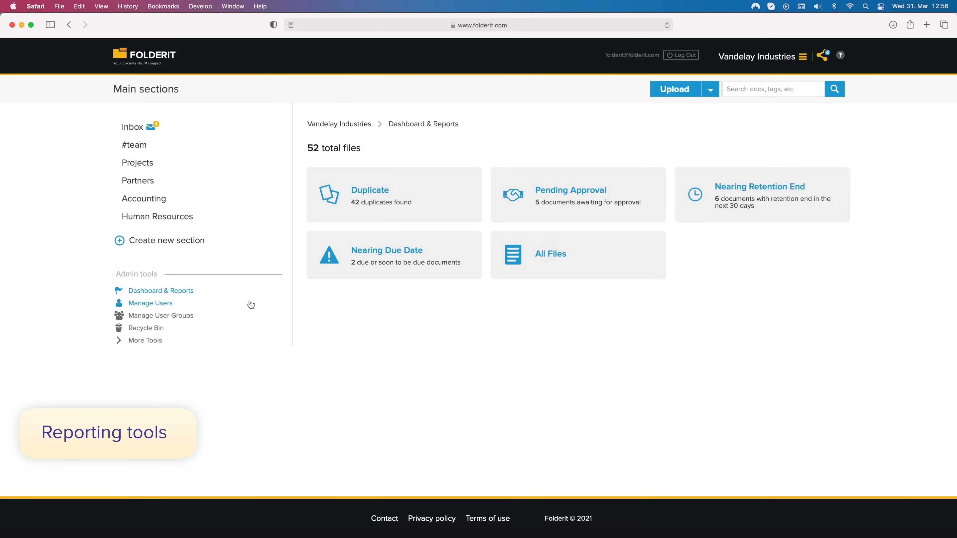
left_click(394, 194)
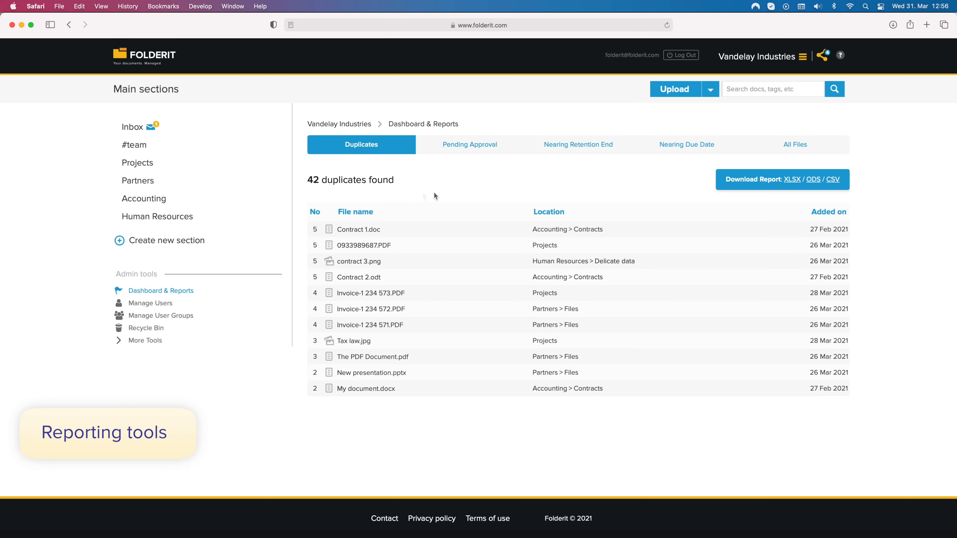
left_click(470, 144)
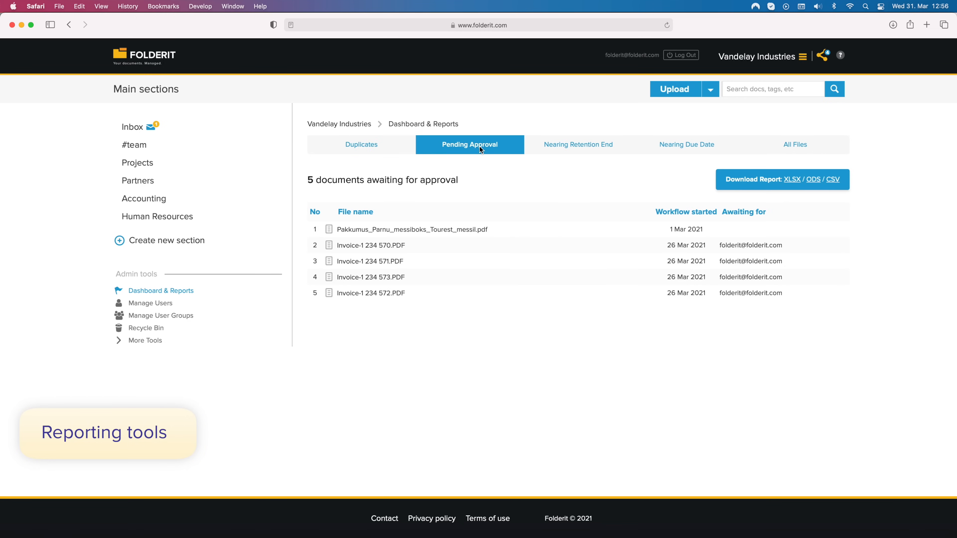
mouse_move(570, 153)
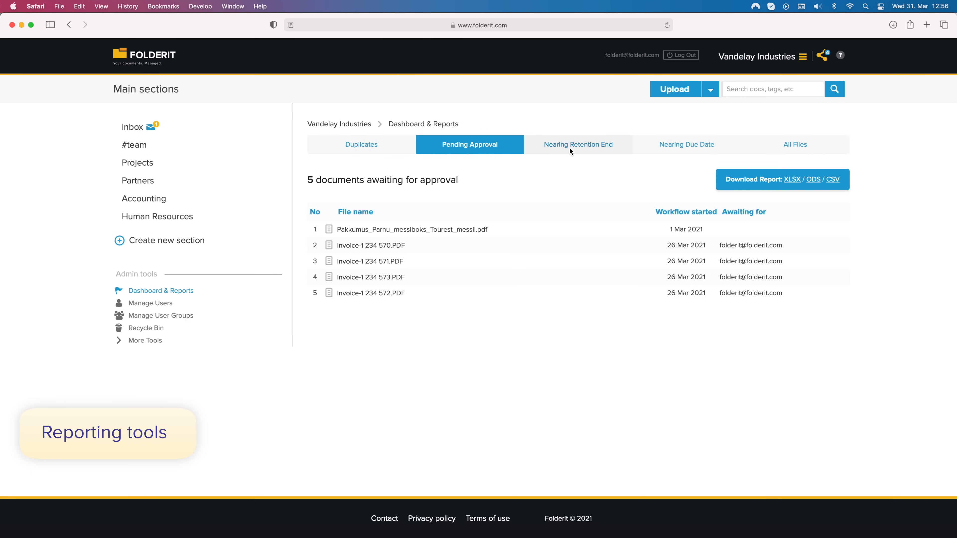
left_click(578, 145)
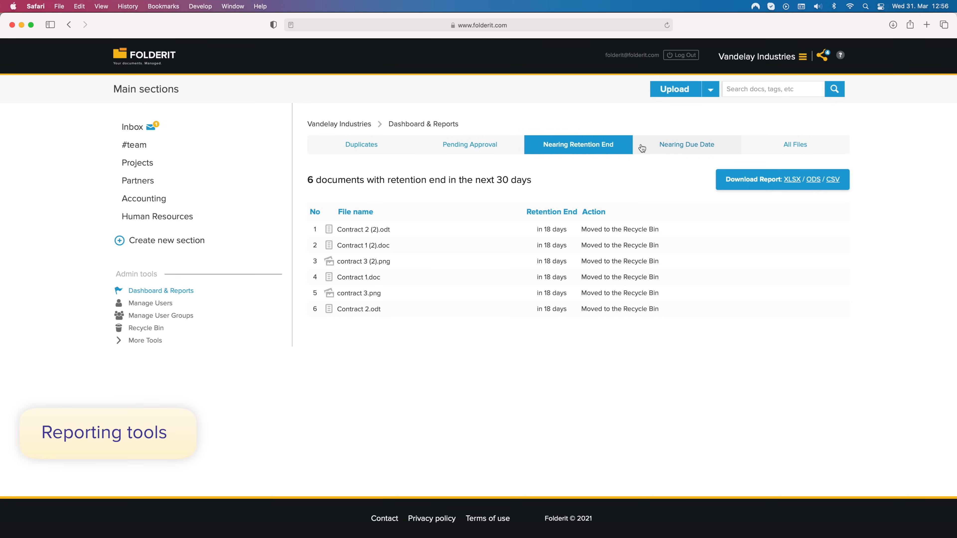
left_click(686, 145)
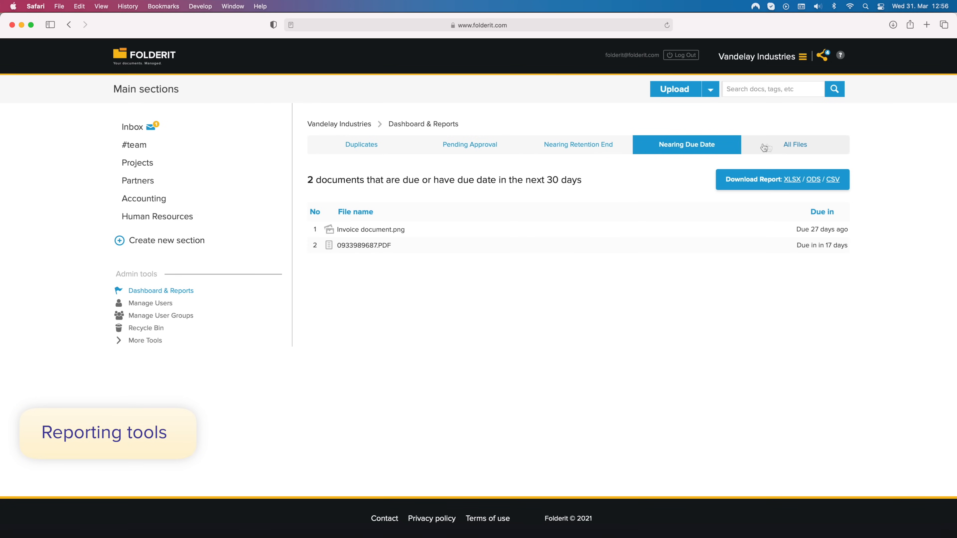
List all 52 files in the account, then move to Manage Users
left_click(794, 145)
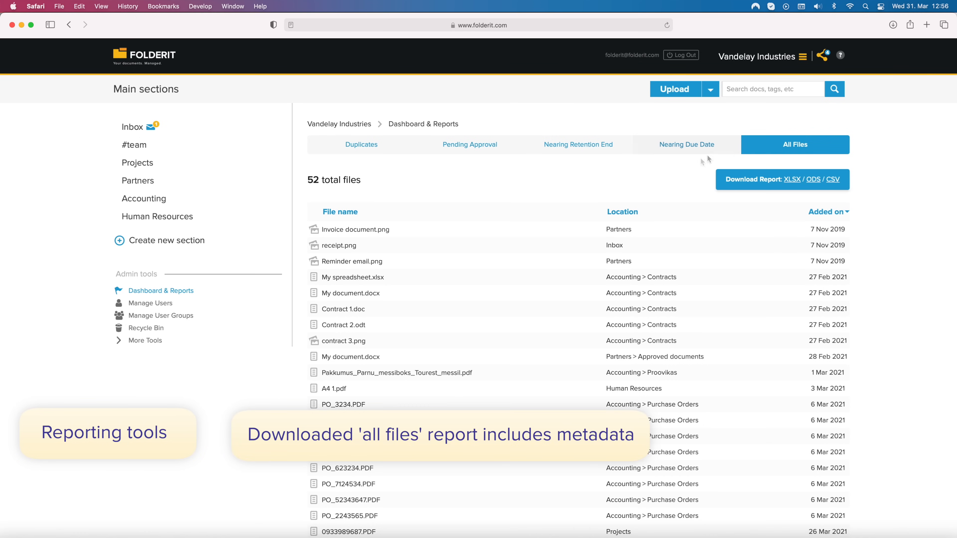
mouse_move(685, 167)
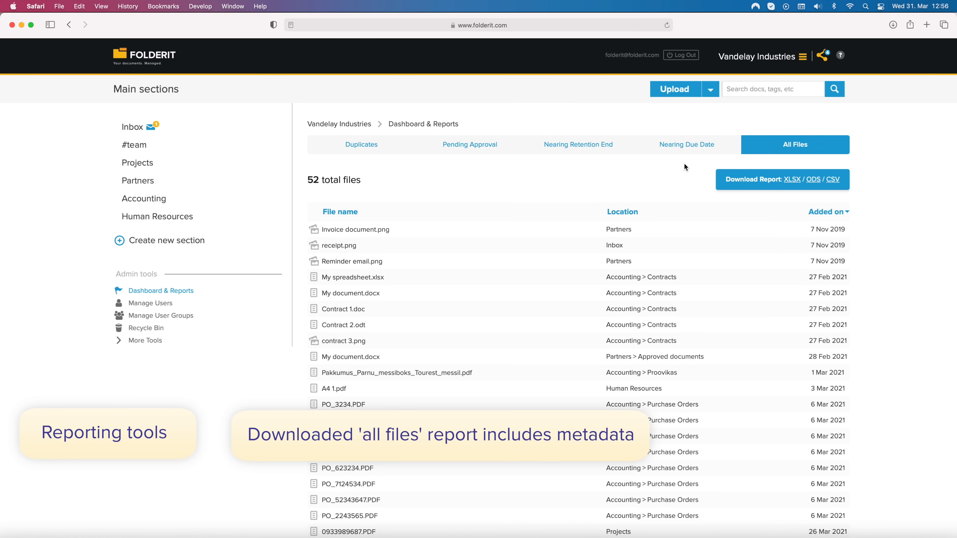
left_click(150, 303)
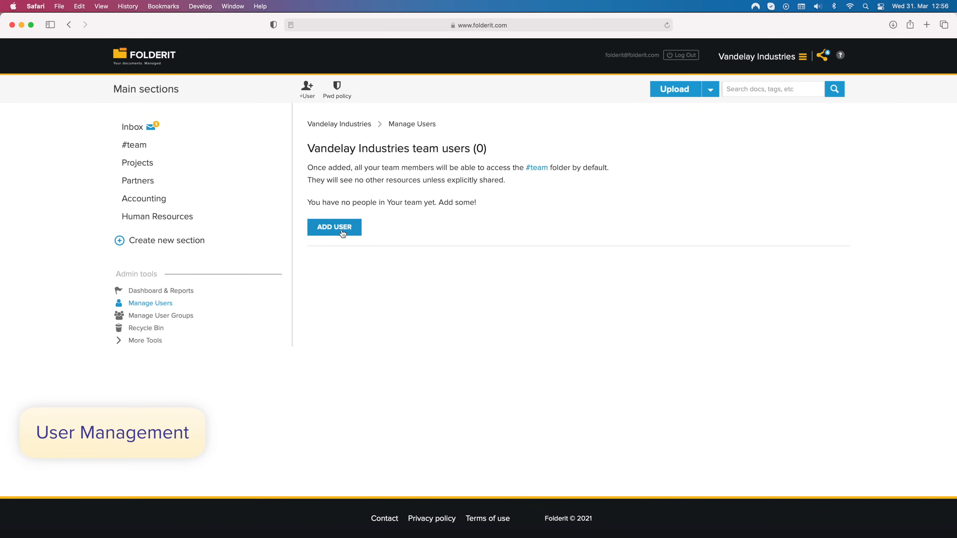
Add a team user and revoke all access for the CEO user Jane Doe
left_click(334, 227)
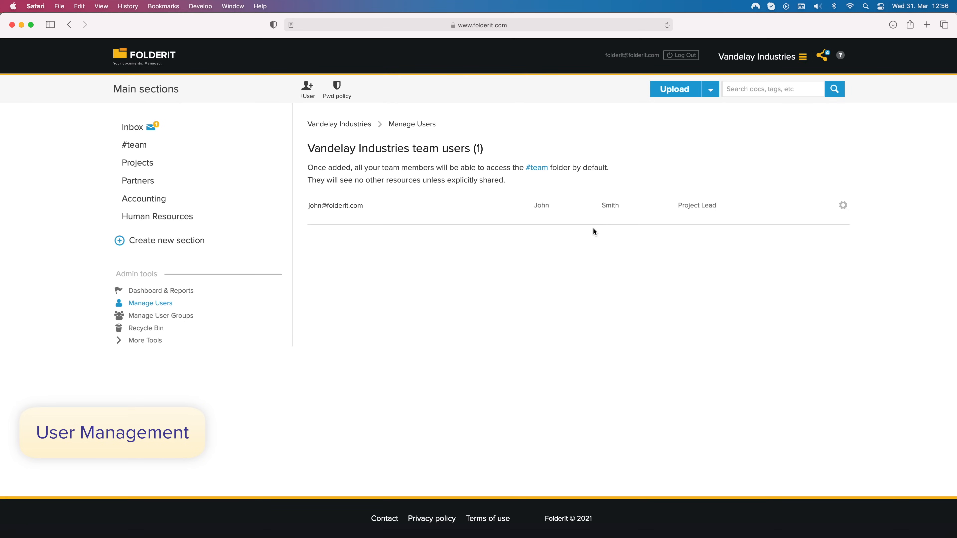
left_click(842, 205)
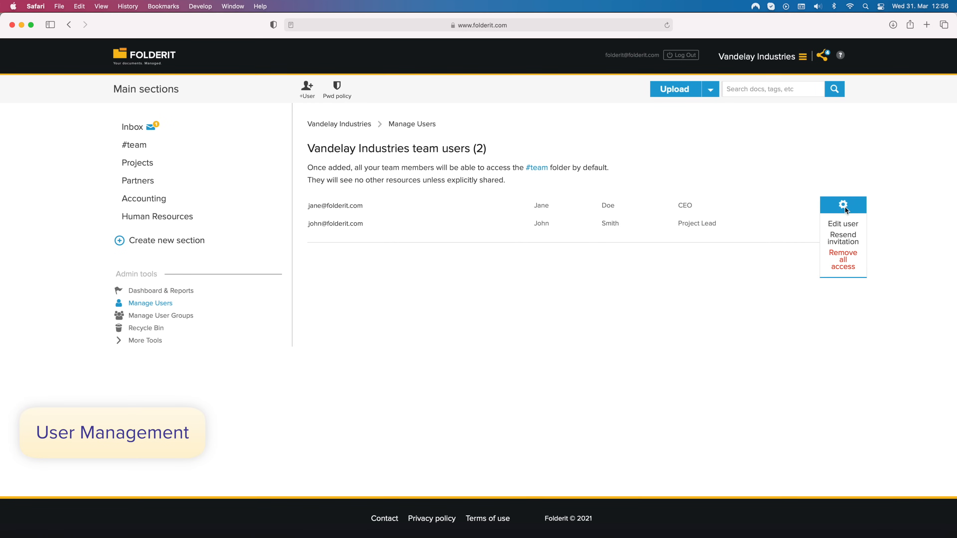
left_click(842, 259)
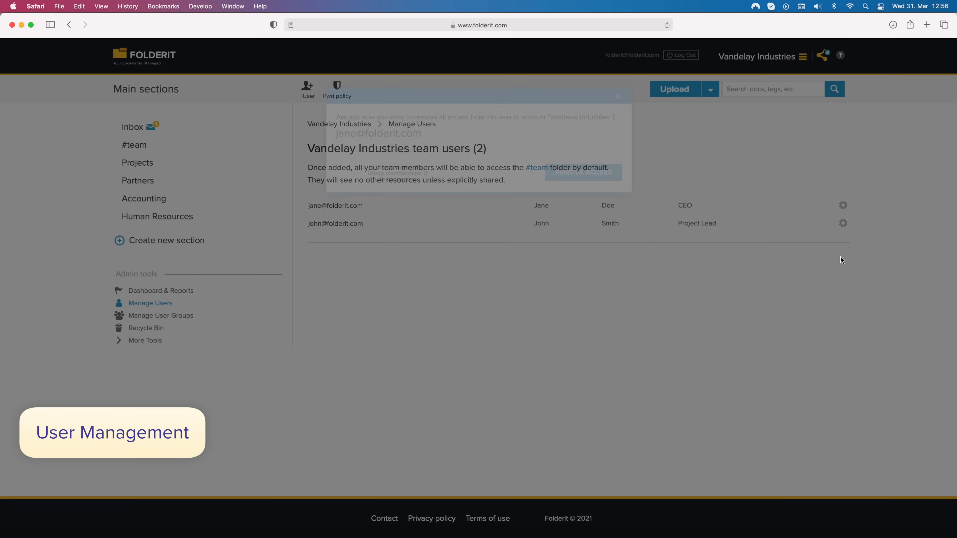
left_click(582, 172)
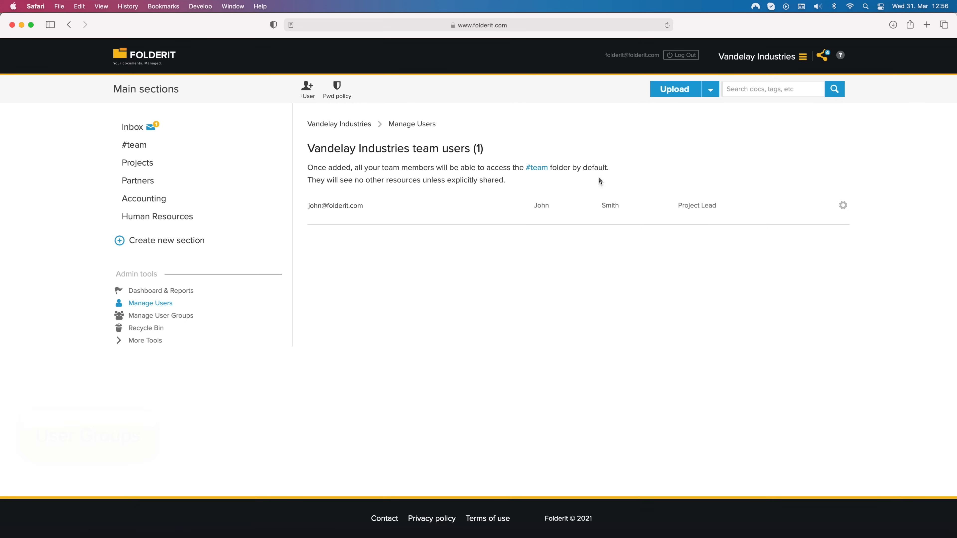
left_click(161, 315)
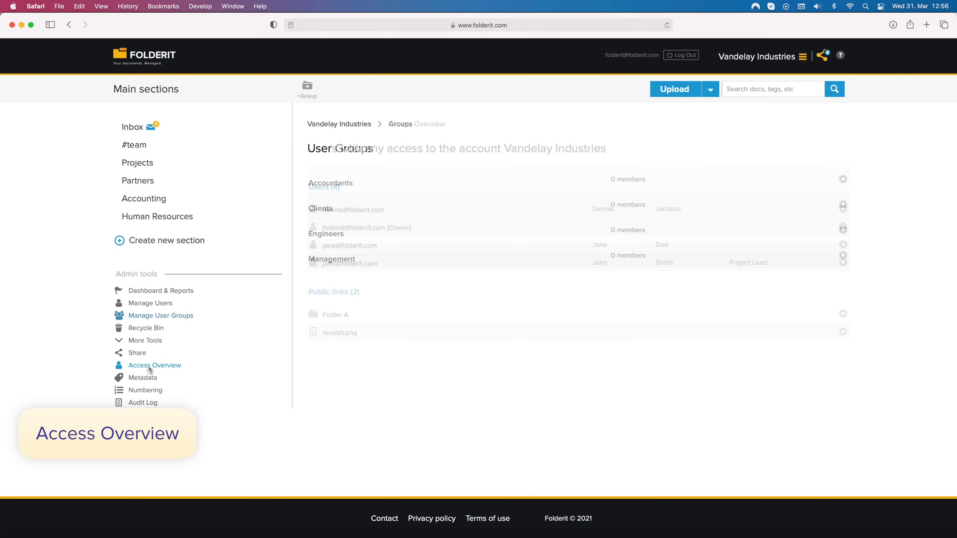
left_click(155, 365)
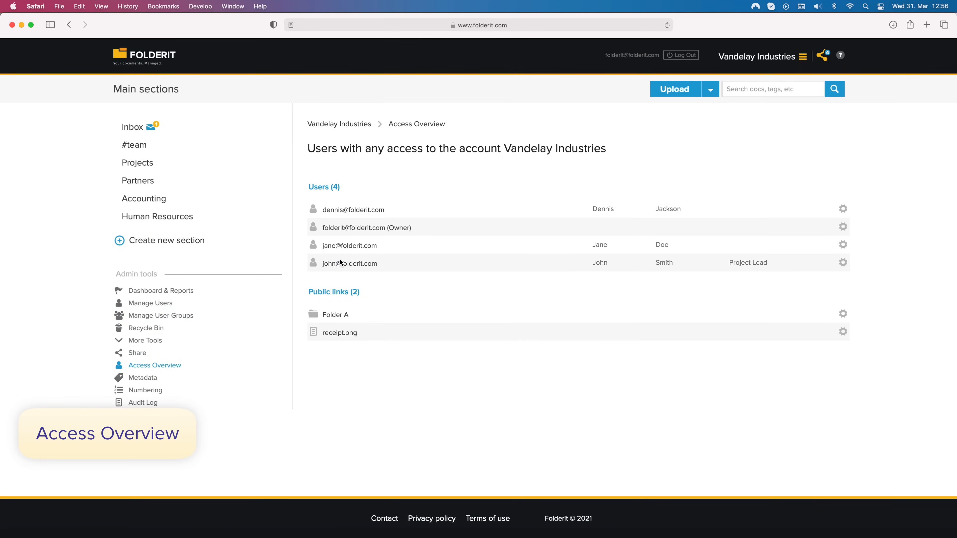
left_click(350, 263)
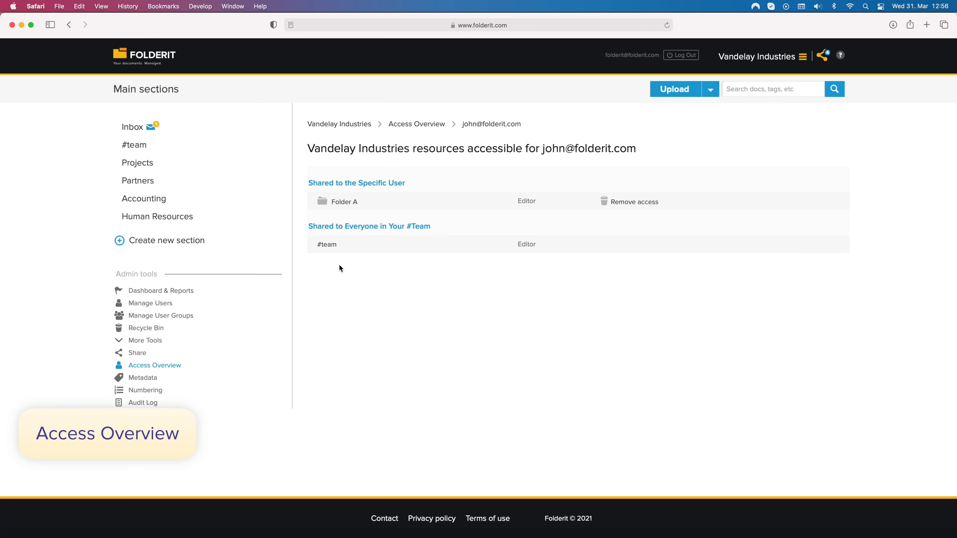
mouse_move(288, 305)
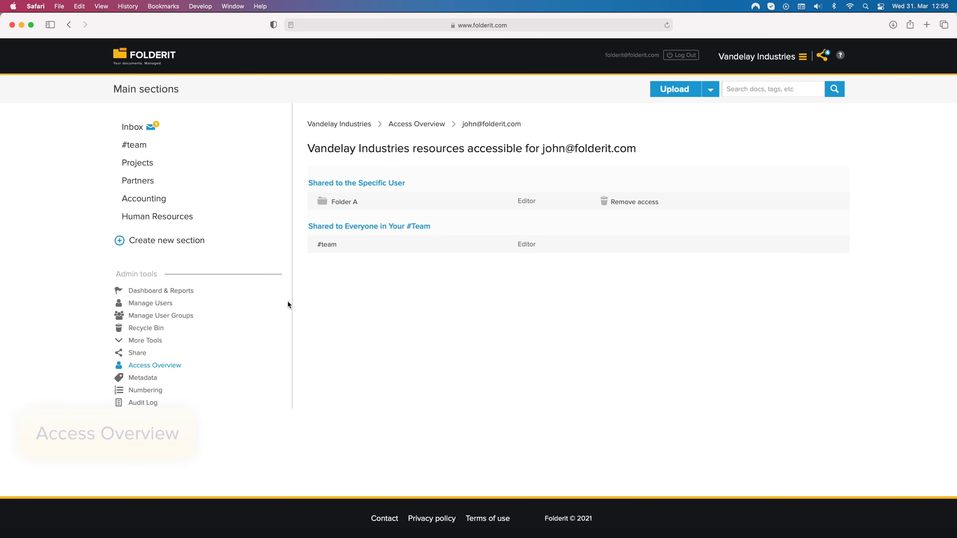
View the Recycle Bin listing Alpha, three folder 1 variants and two deleted PDFs
left_click(146, 328)
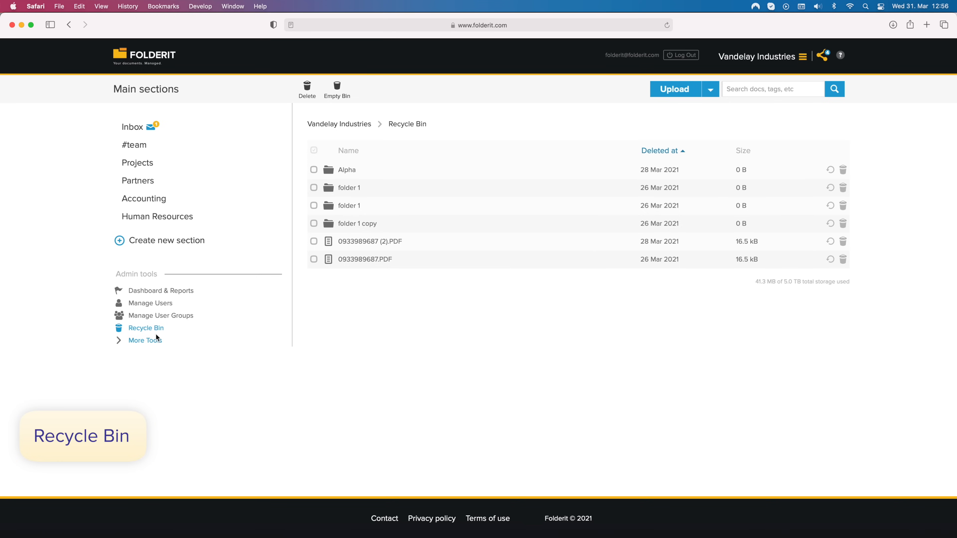
left_click(146, 340)
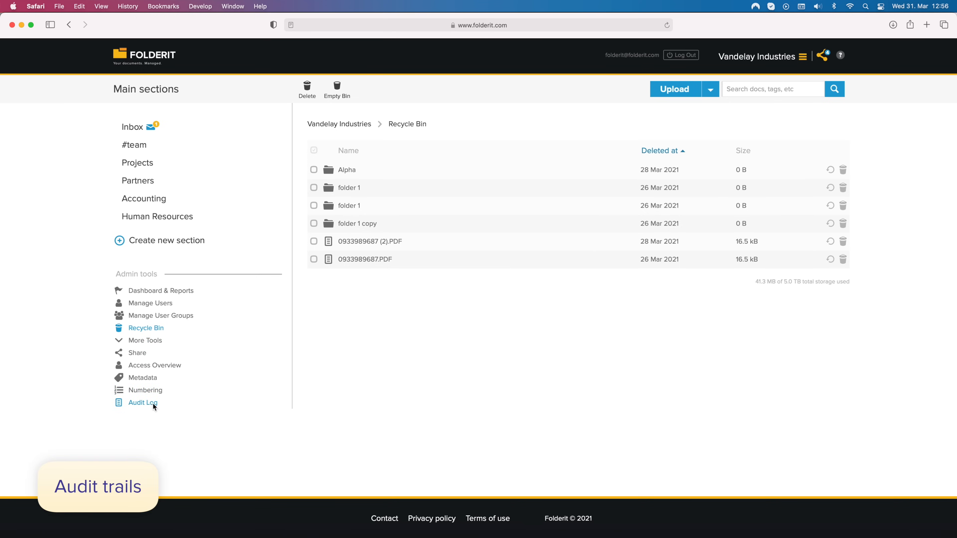
View the Global Audit Log of restores, deletions and user changes, inspecting the Object type filter
left_click(143, 403)
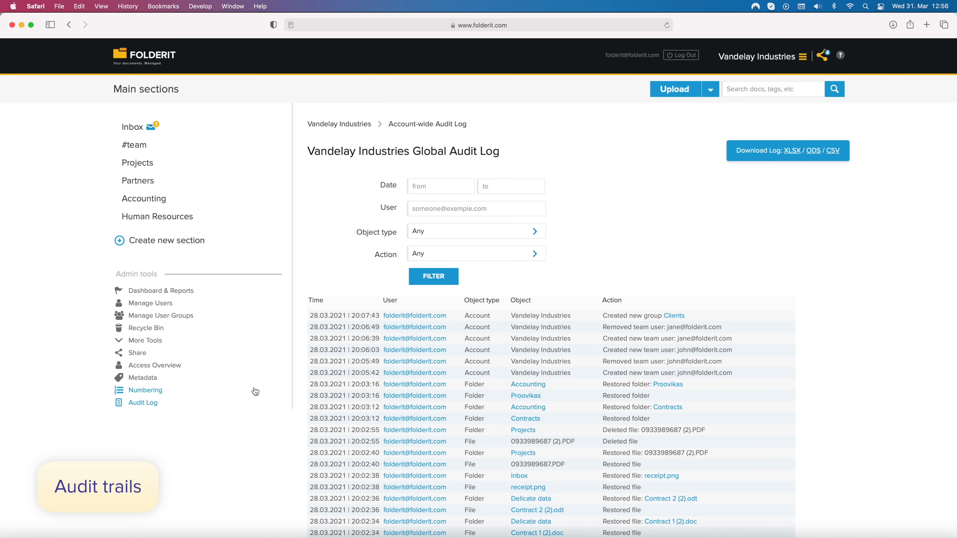
mouse_move(369, 281)
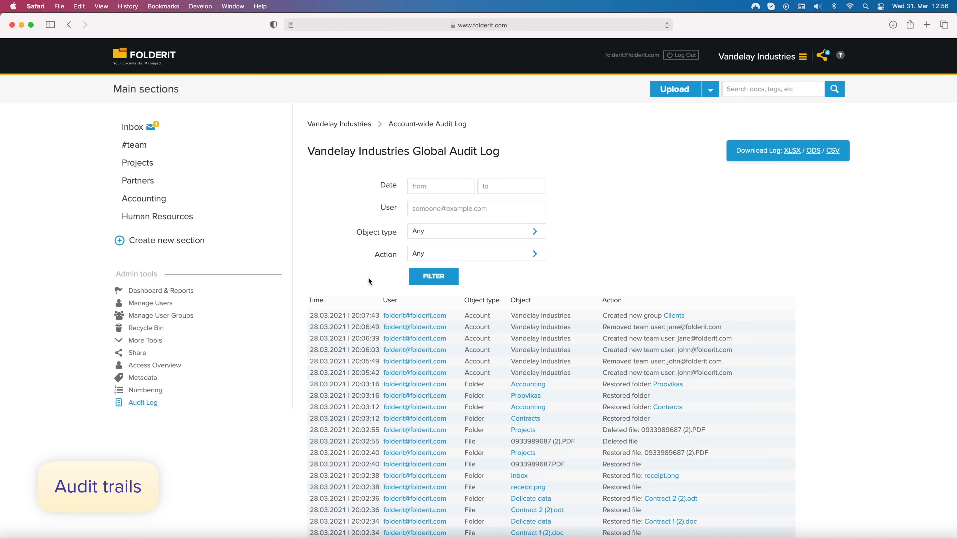
mouse_move(418, 230)
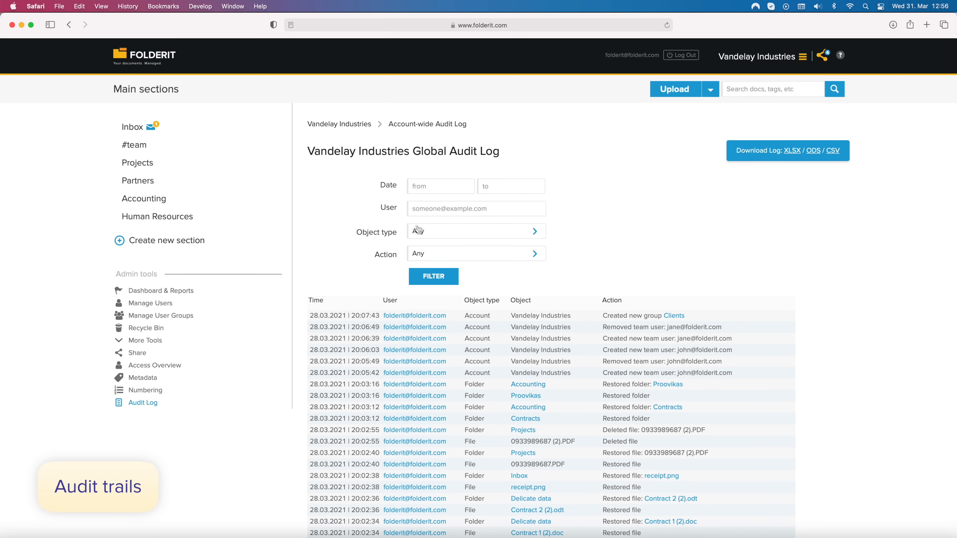
left_click(476, 253)
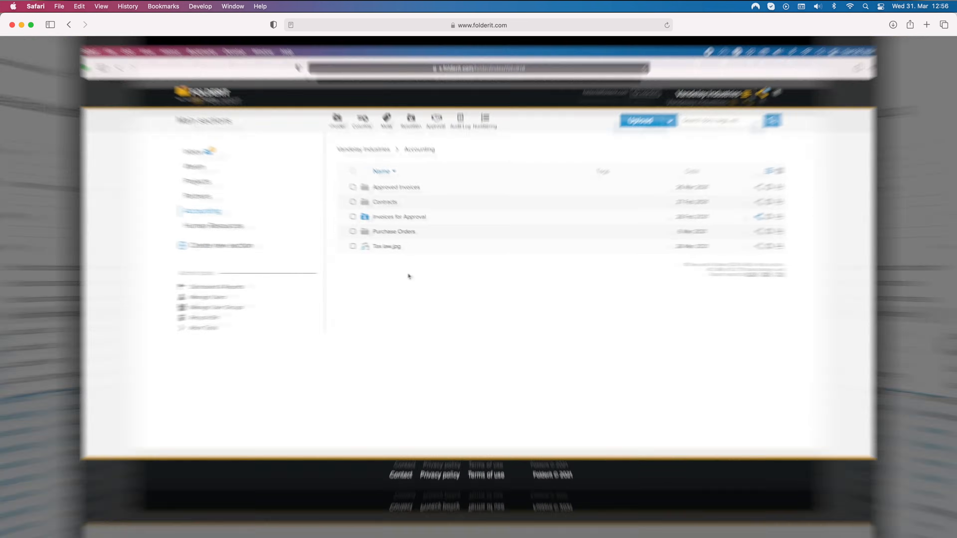
Review the serial three-approver approval workflow on Invoices for Approval
left_click(399, 217)
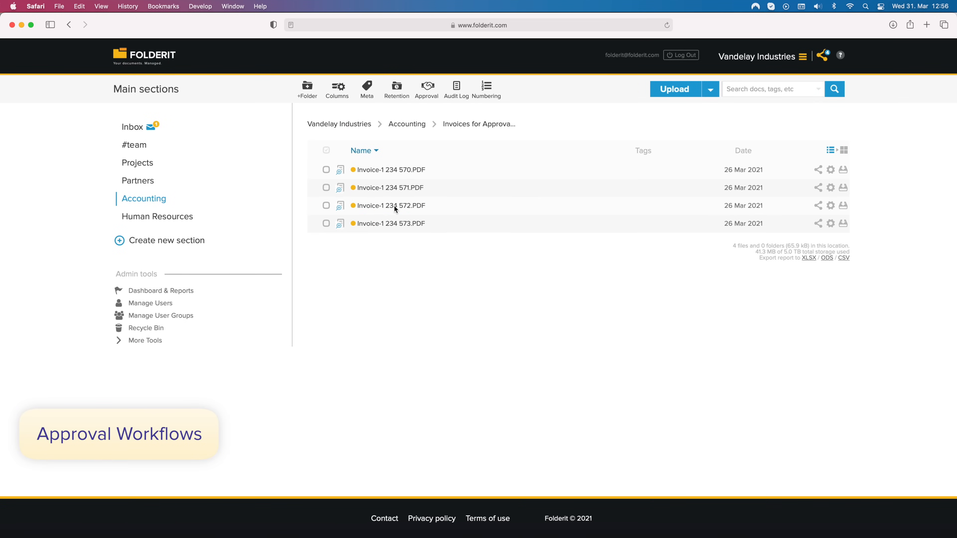
left_click(426, 89)
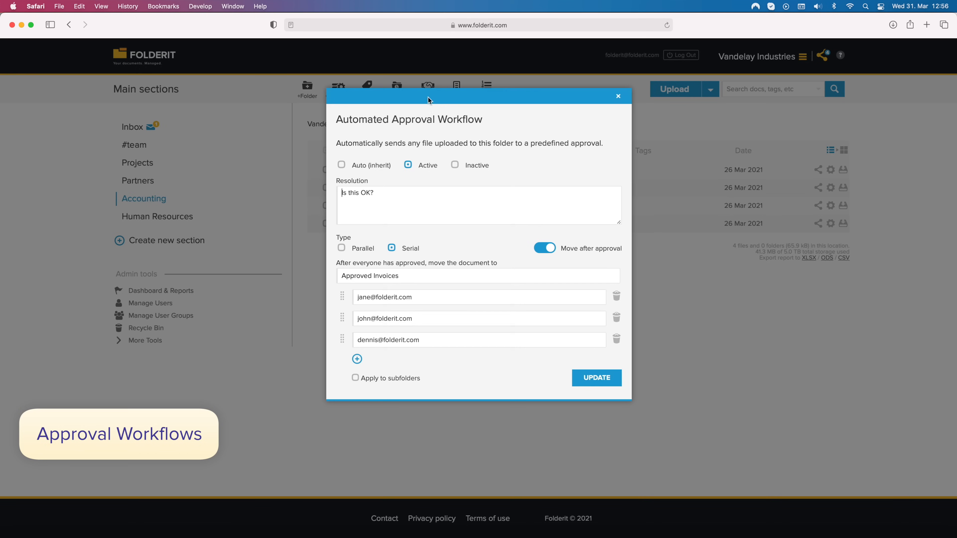
mouse_move(419, 231)
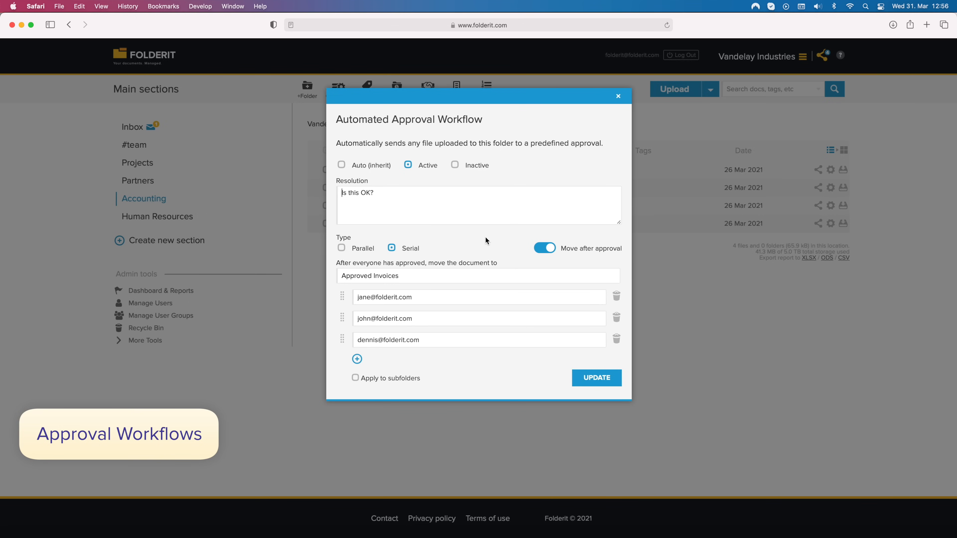
left_click(618, 96)
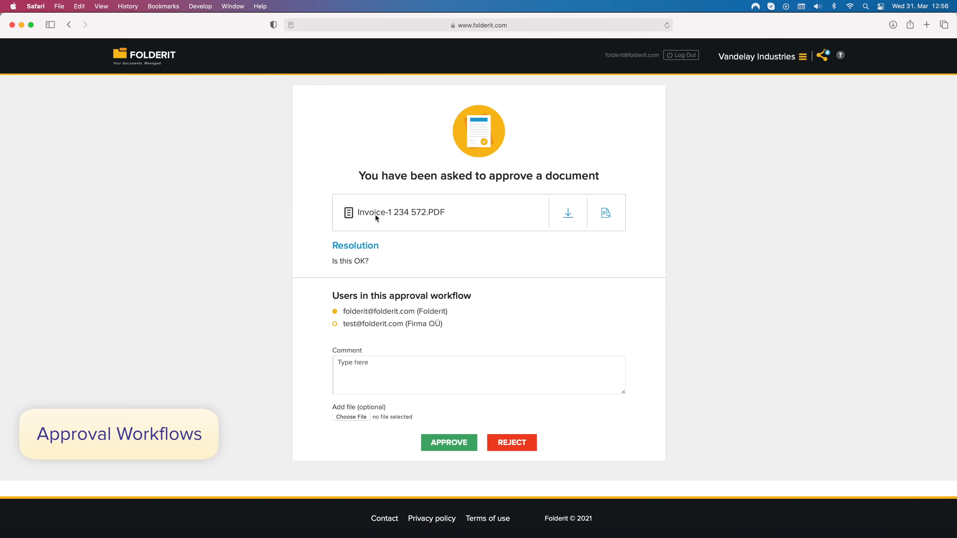
mouse_move(230, 219)
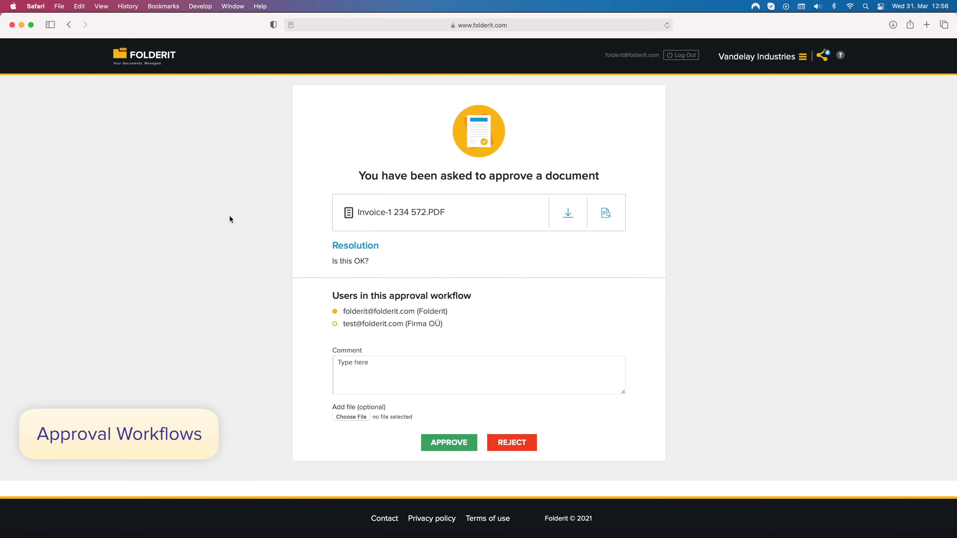
mouse_move(149, 72)
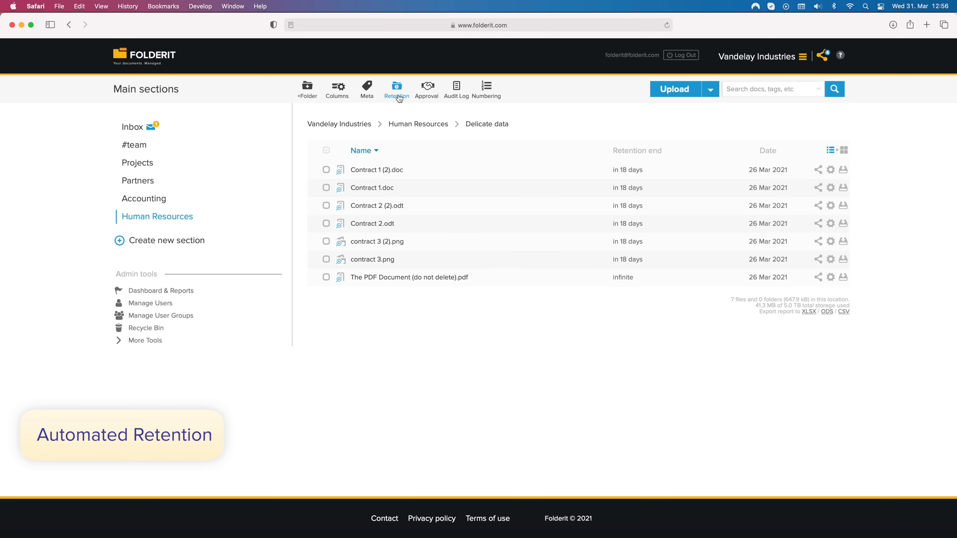
Set an active 20-day retention moving files and subfolders to the Recycle Bin
left_click(396, 89)
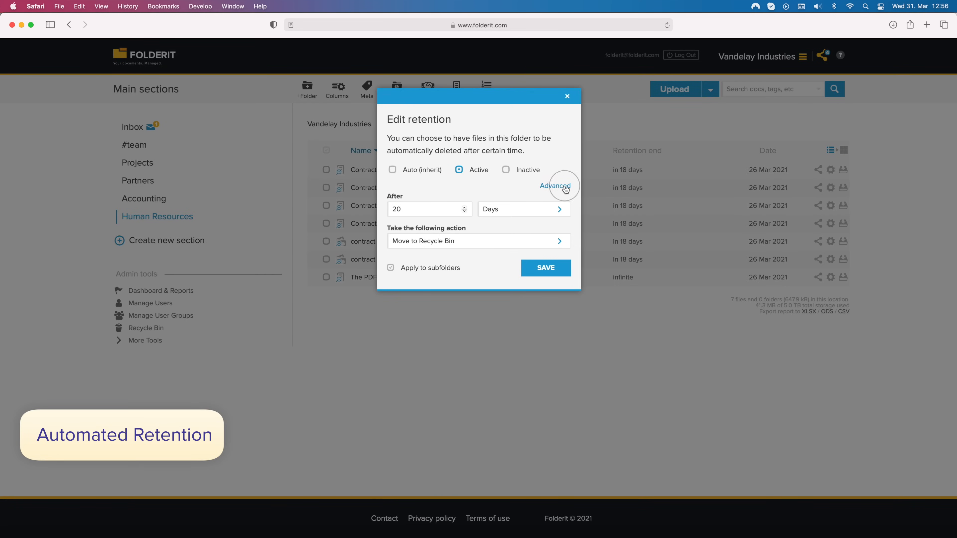
left_click(555, 185)
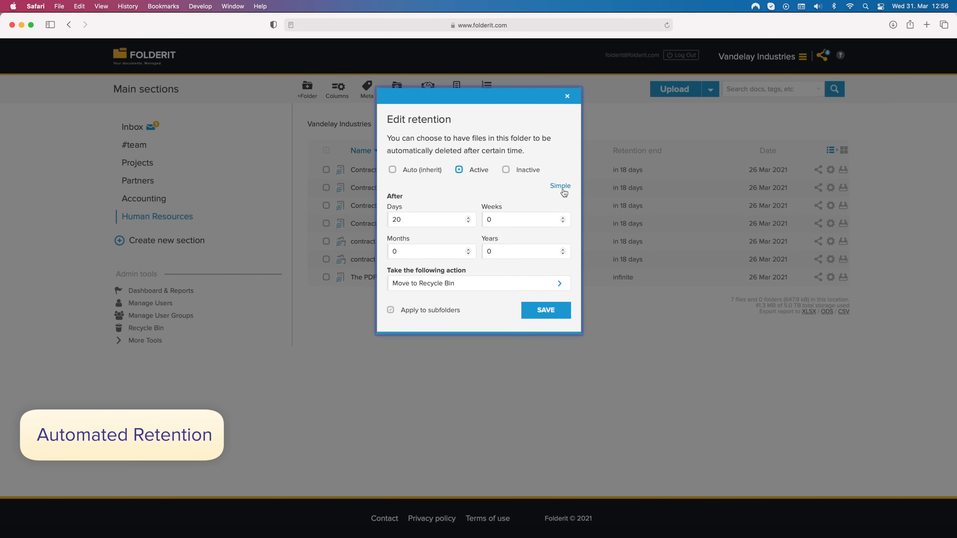
mouse_move(564, 197)
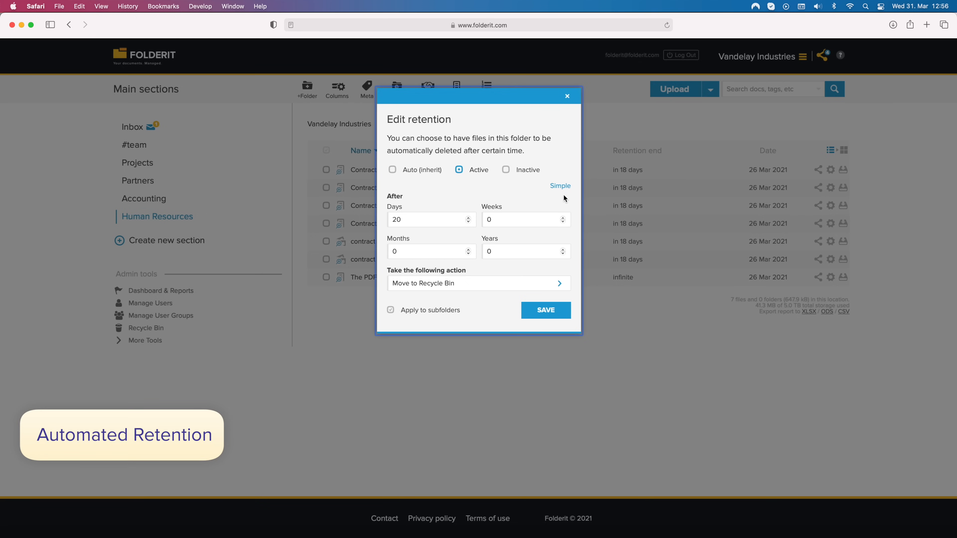
mouse_move(617, 351)
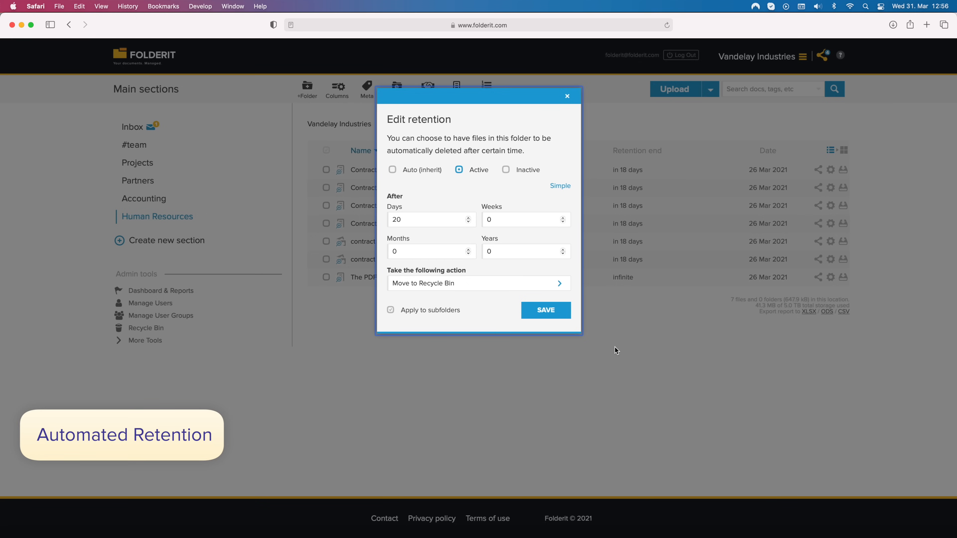
left_click(566, 95)
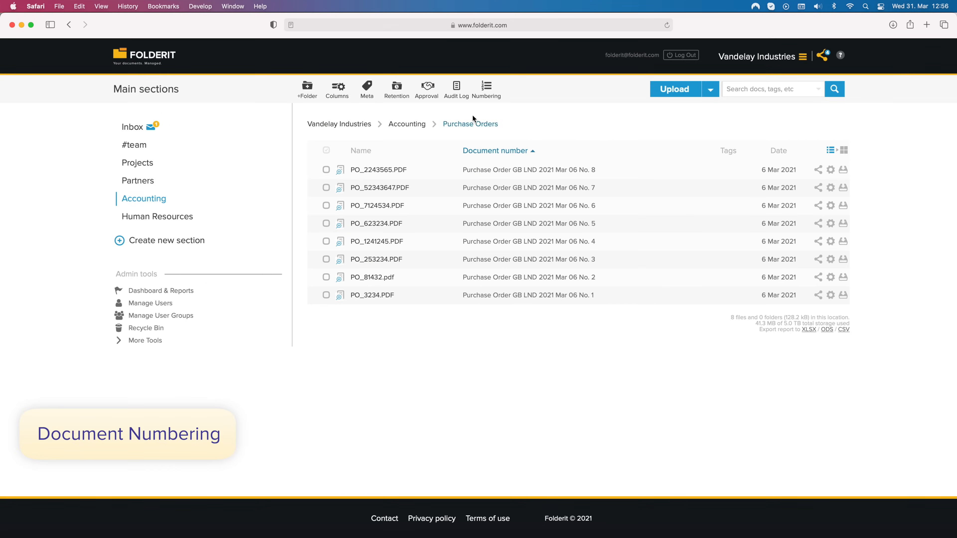
left_click(487, 89)
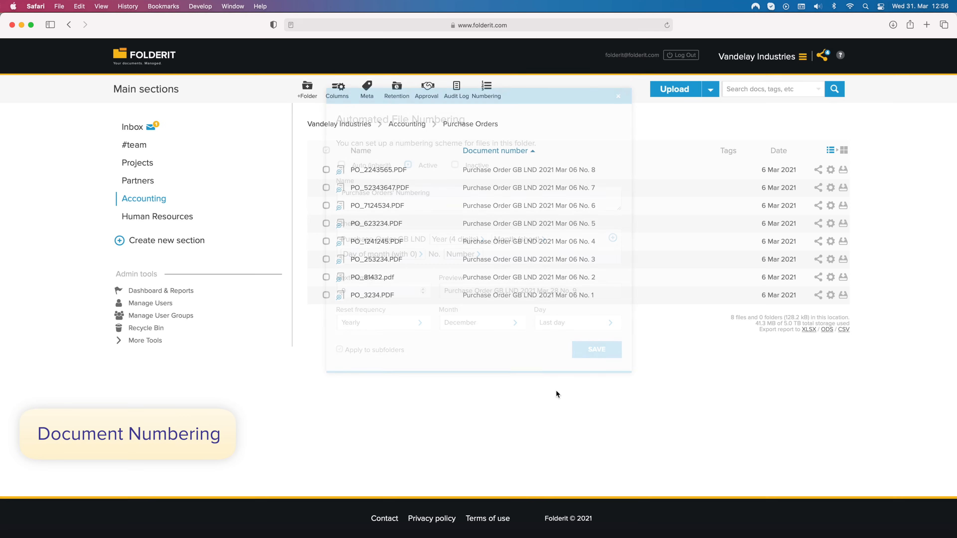
left_click(618, 96)
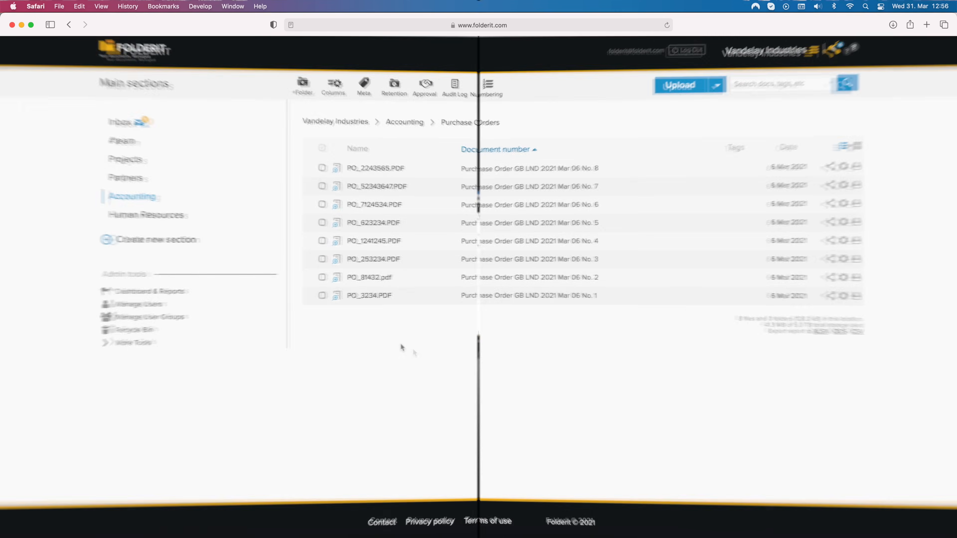
left_click(138, 163)
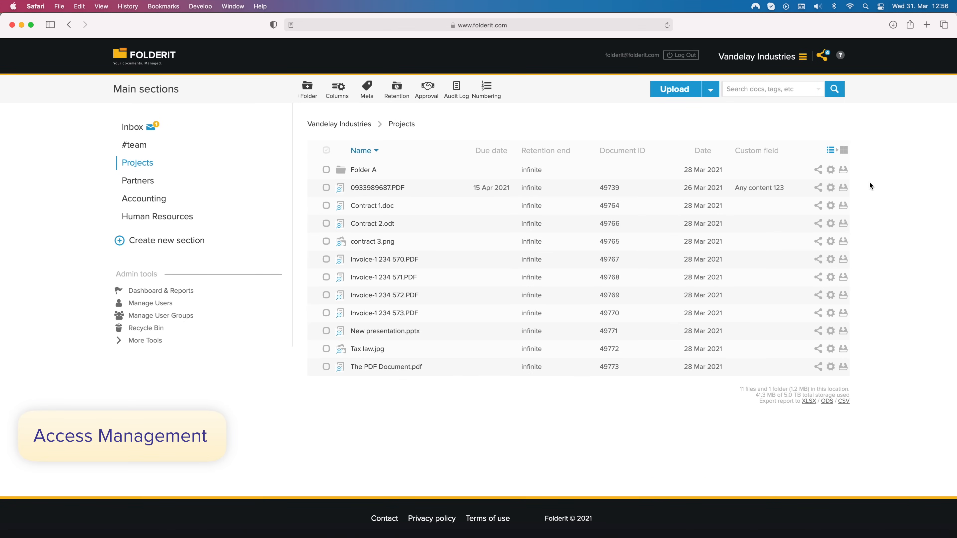
mouse_move(855, 186)
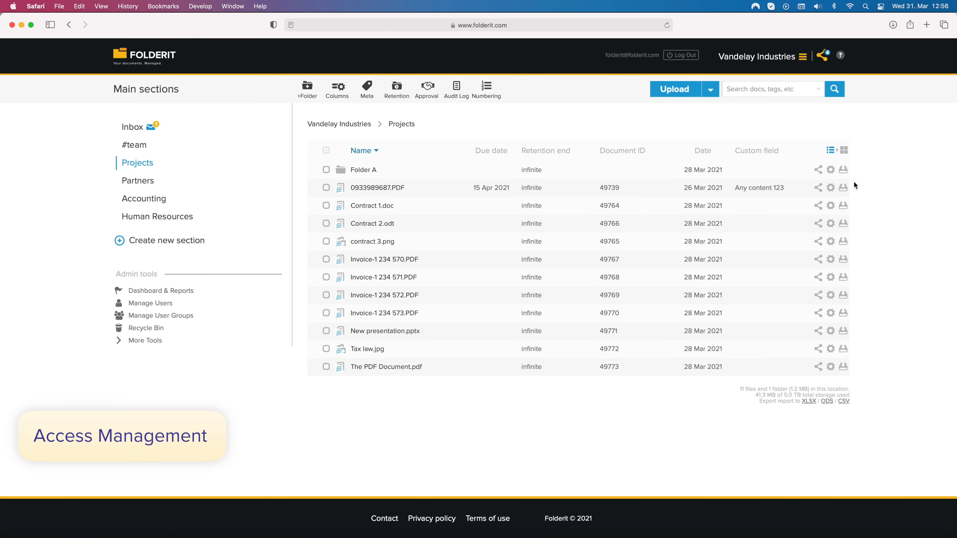
Share Folder A with John Smith as Editor, expiring 31 March 2021
left_click(817, 169)
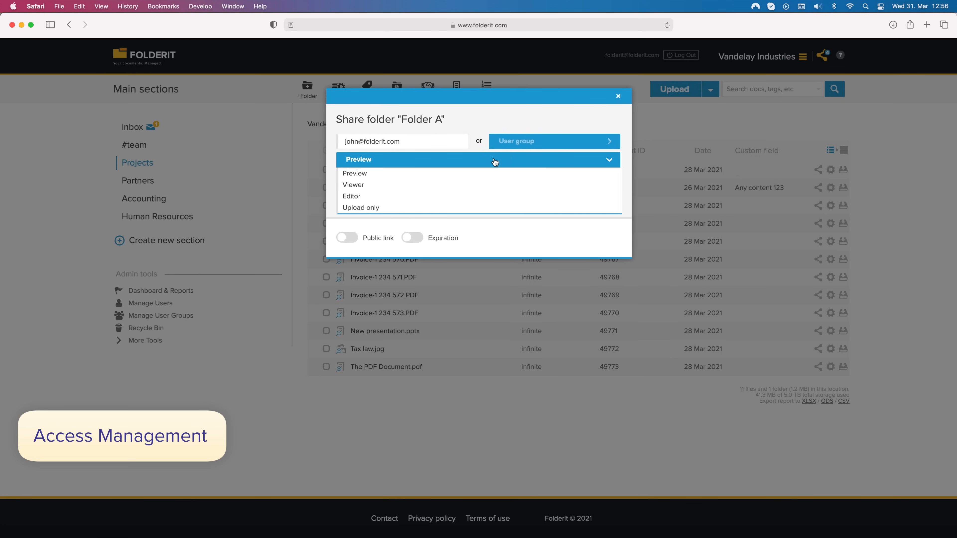
mouse_move(451, 208)
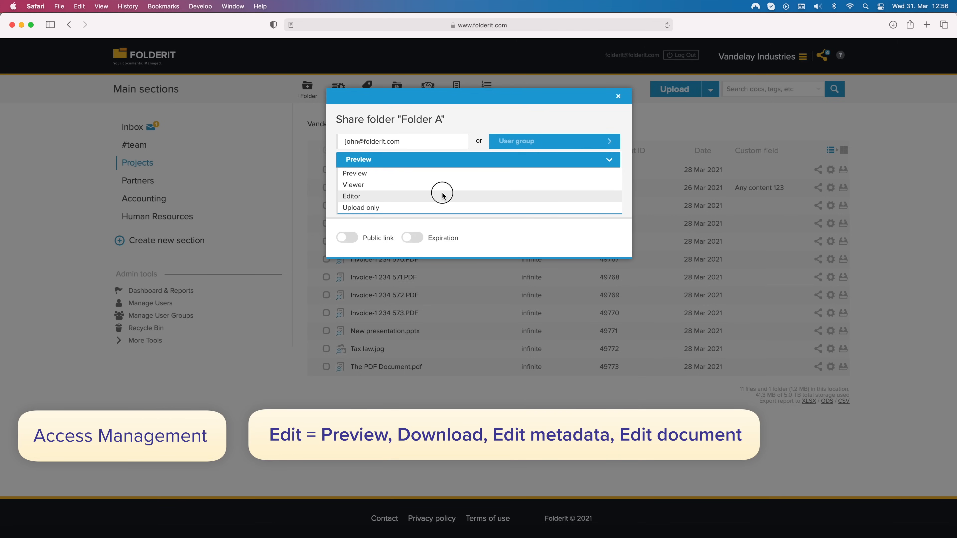
left_click(351, 196)
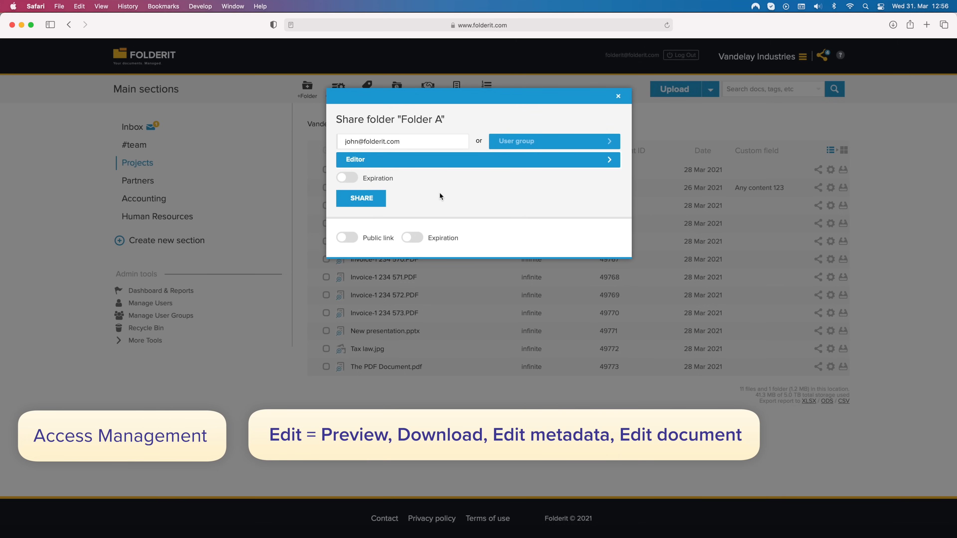
mouse_move(435, 191)
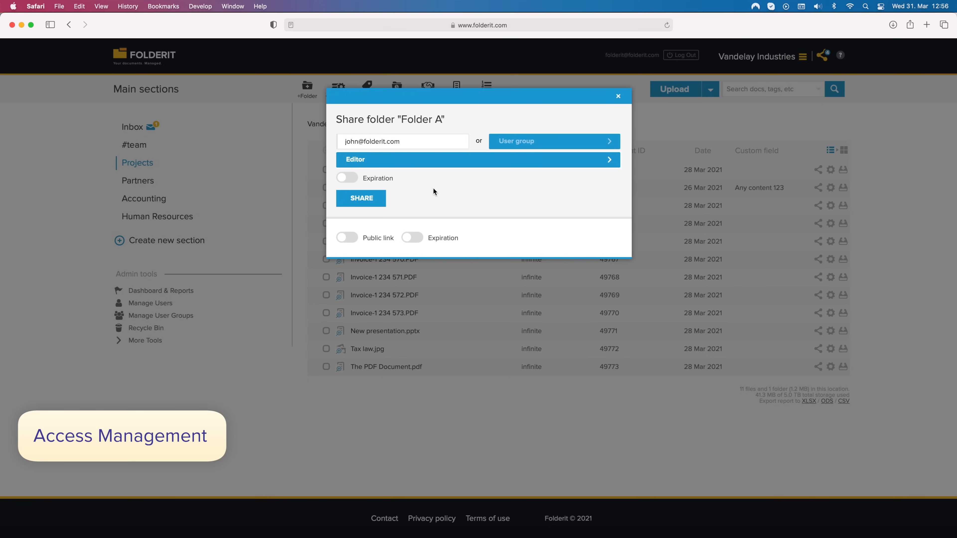
left_click(346, 178)
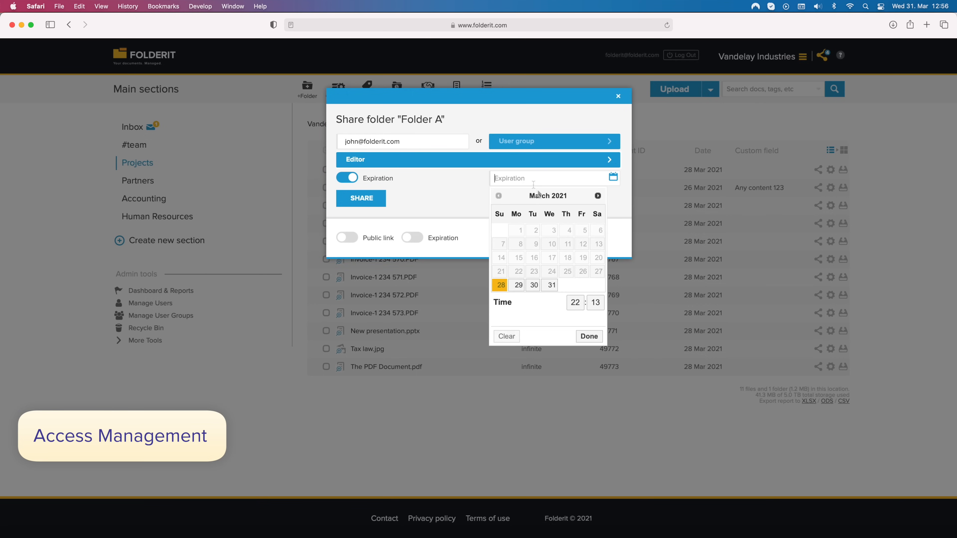
left_click(588, 336)
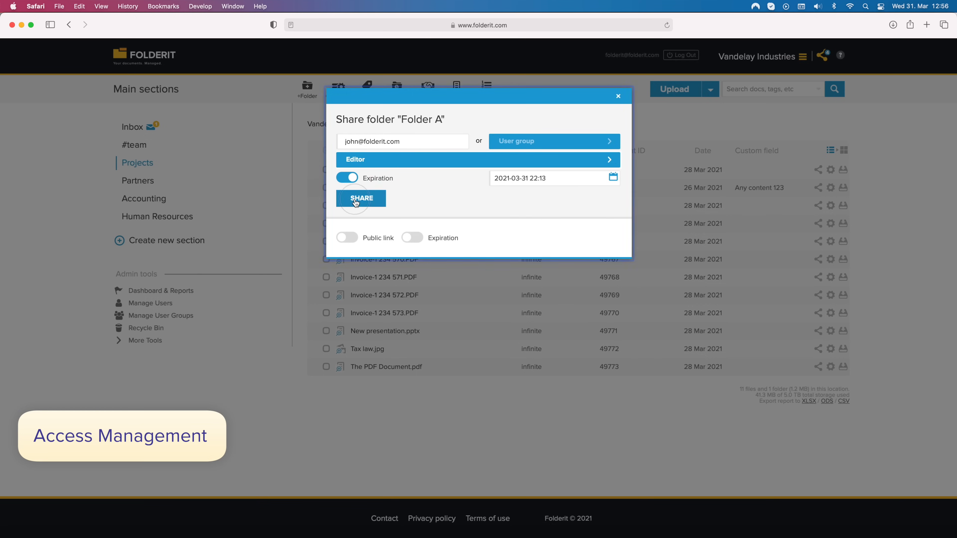
left_click(360, 198)
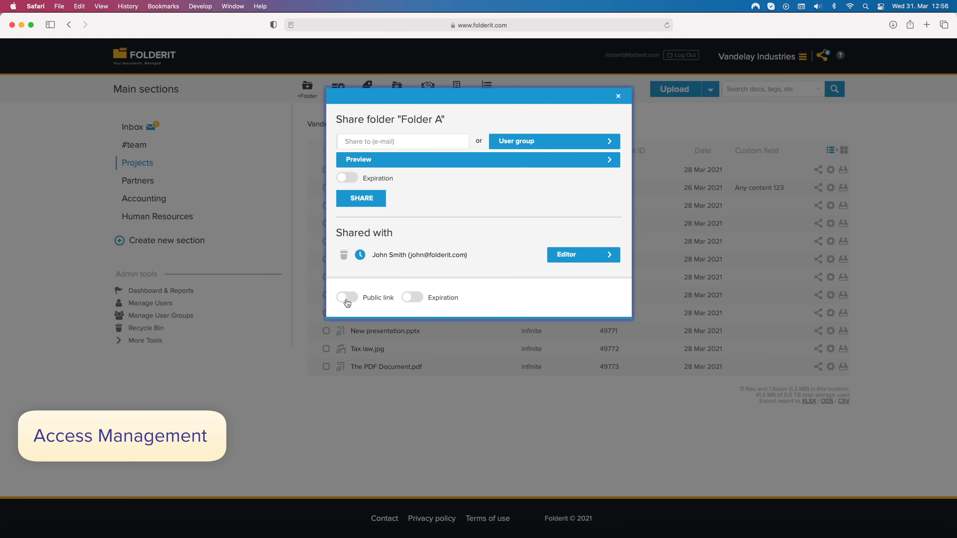
Enable a public link for Folder A
left_click(347, 298)
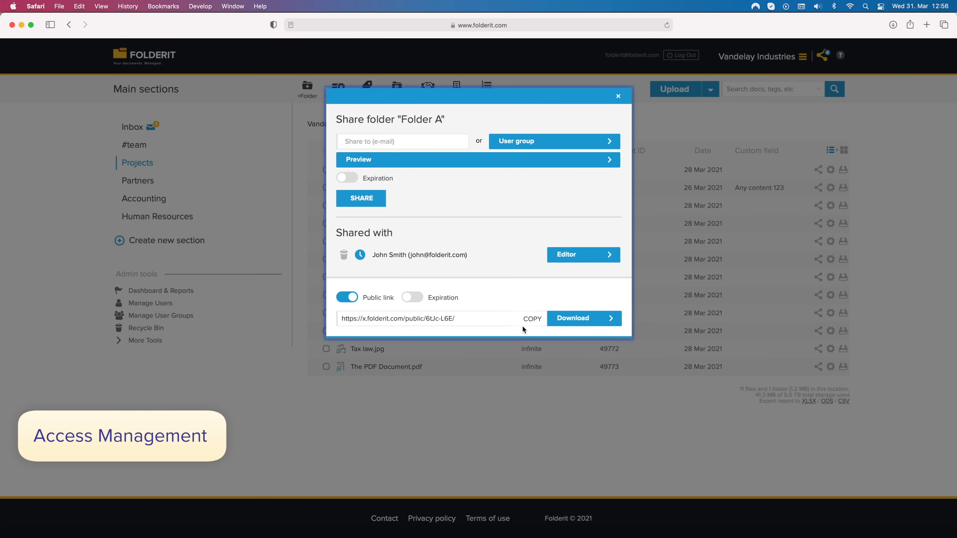
left_click(617, 96)
type("Invoice")
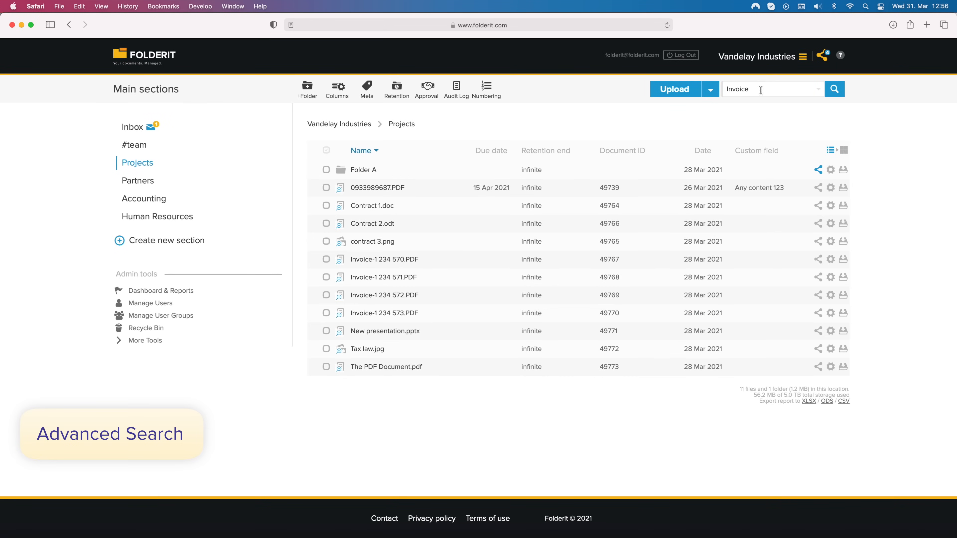
Run a content search for 'Invoice 1888' and expand the advanced search criteria fields
type("1888")
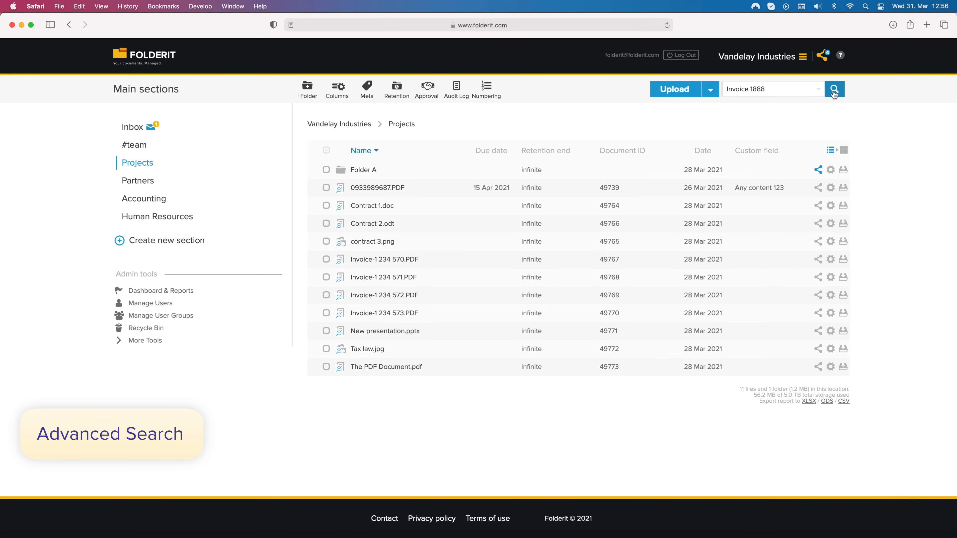
left_click(834, 89)
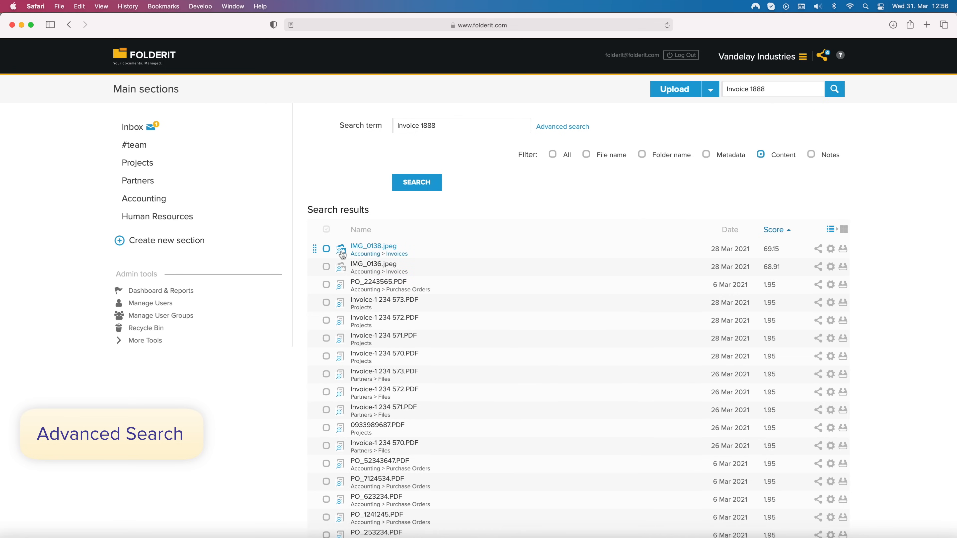
left_click(373, 246)
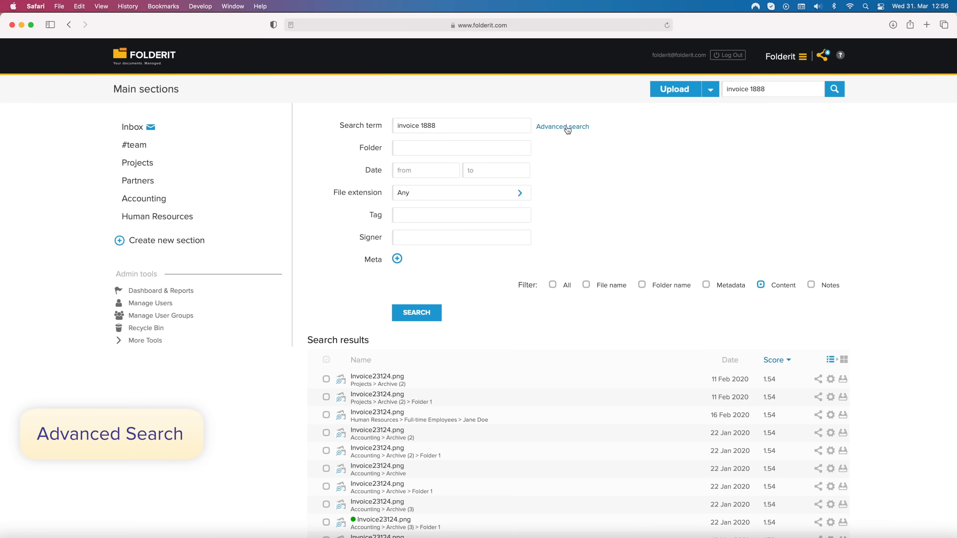
left_click(562, 126)
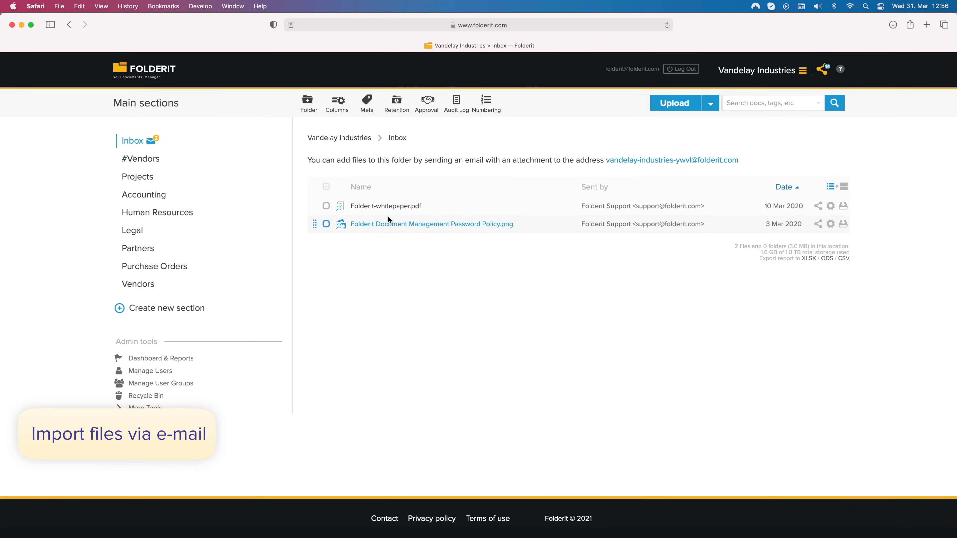
View Folderit-whitepaper.pdf's e-mail details, return to Inbox, and list the business accounts
left_click(386, 206)
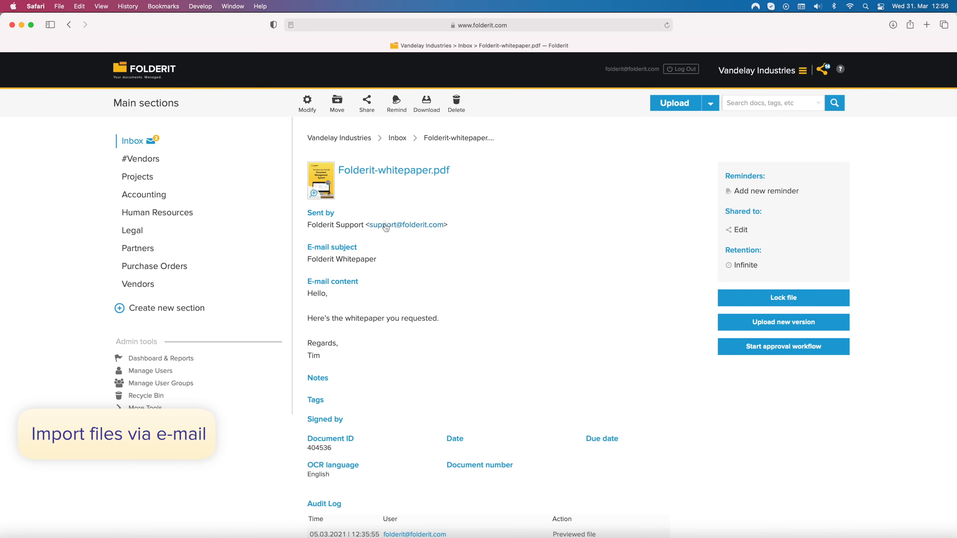
left_click(396, 137)
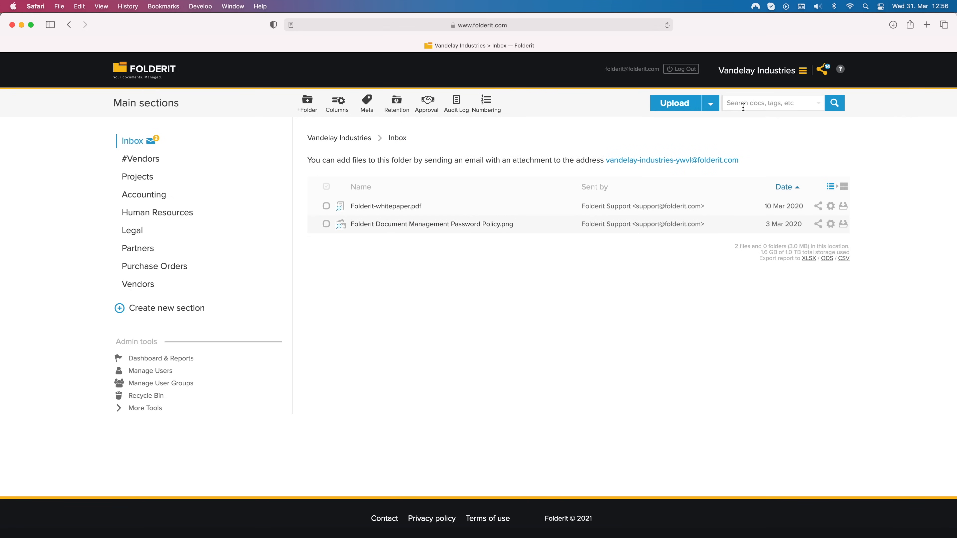
mouse_move(772, 73)
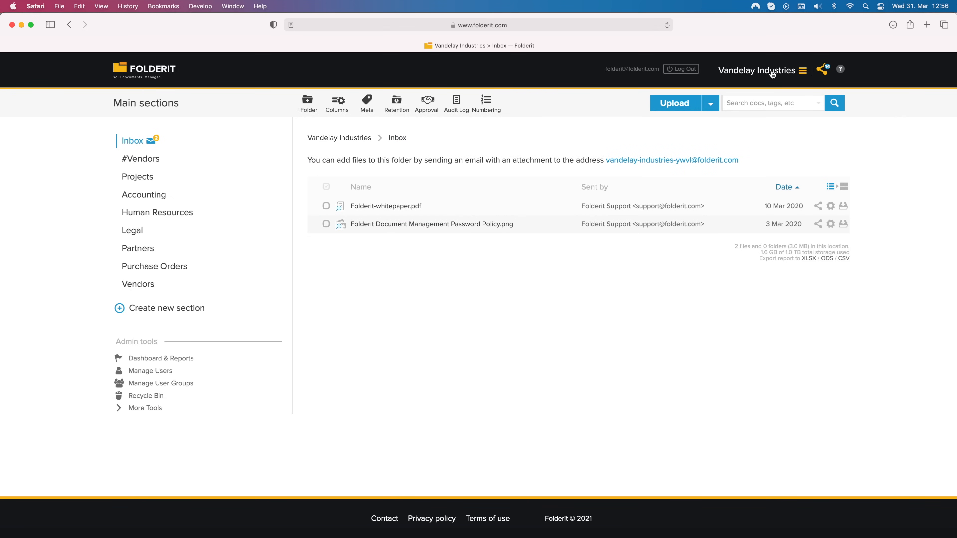
left_click(762, 71)
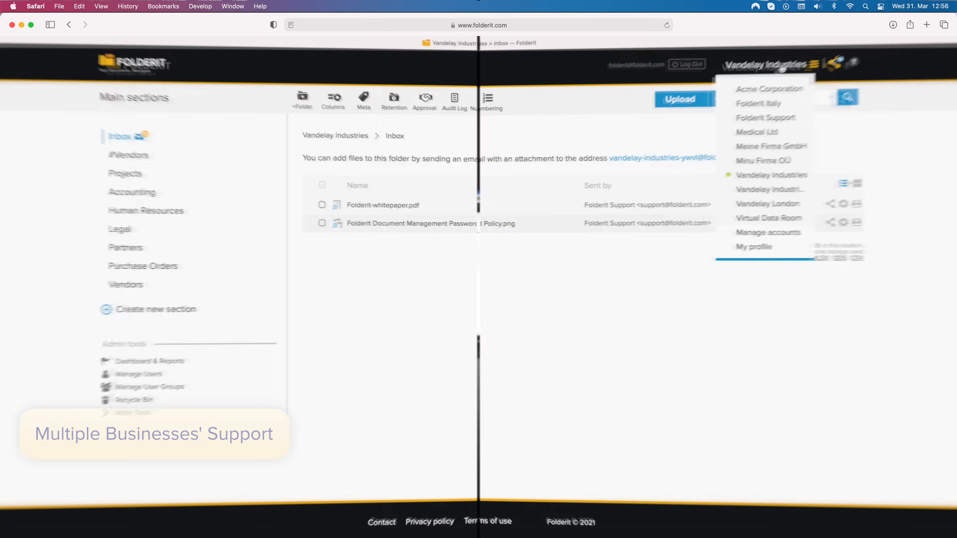
Go from notification settings to the API client credentials page in user settings
left_click(754, 247)
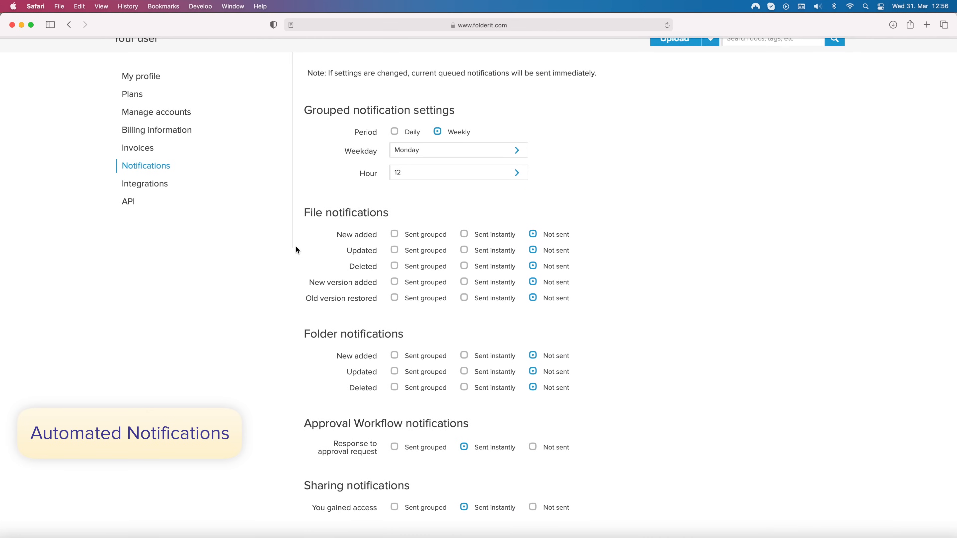
left_click(128, 201)
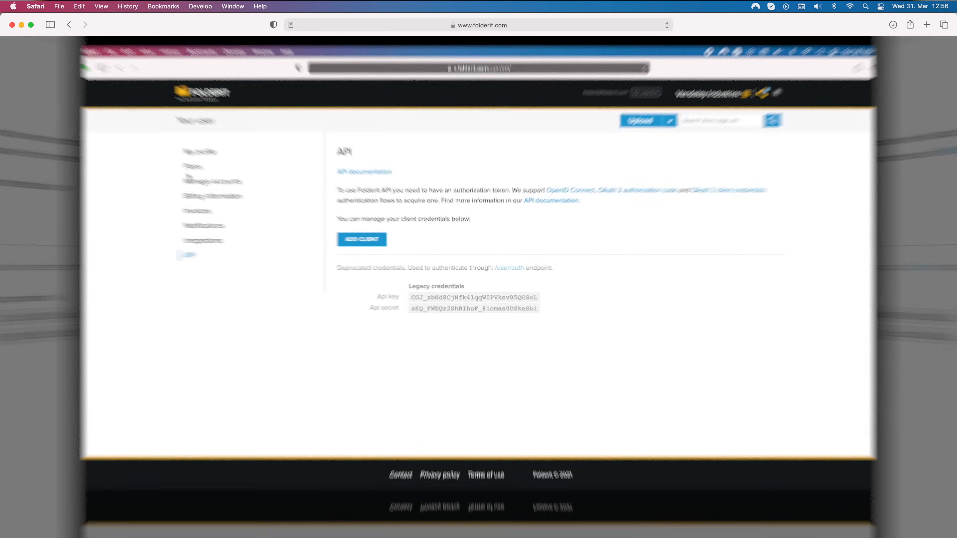